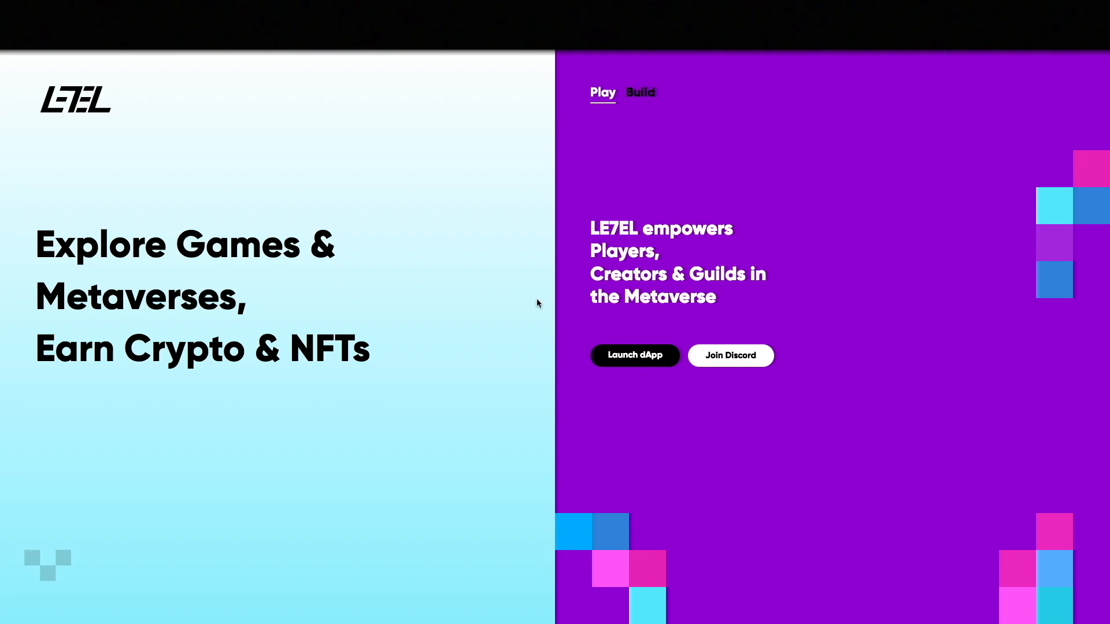
mouse_move(634, 384)
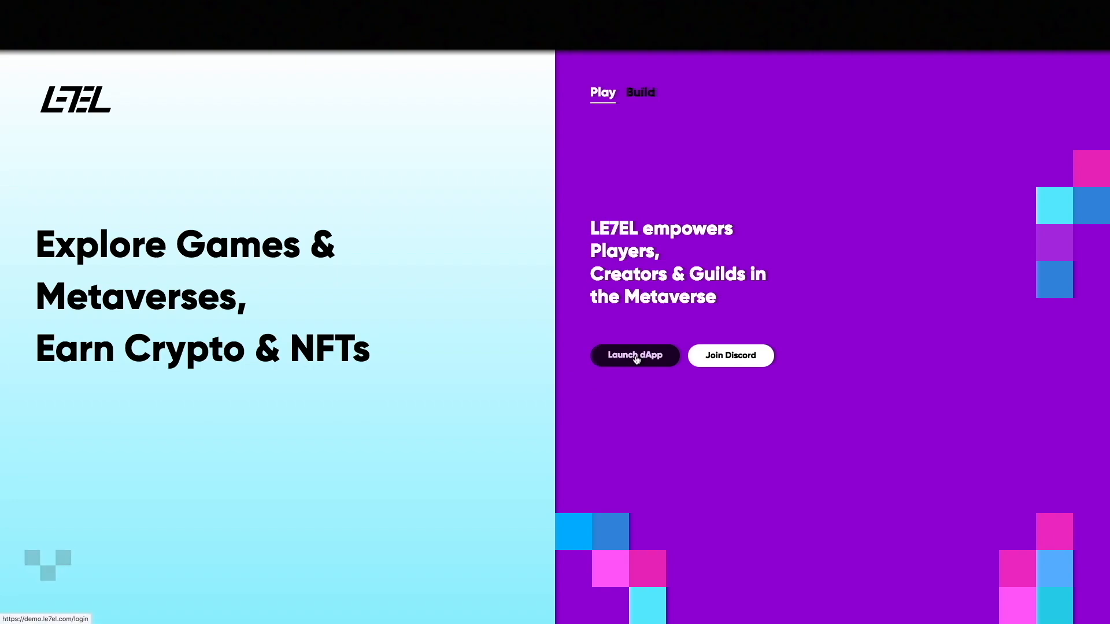
Step: Launch the dApp, connect MetaMask, and create an account with username 'user12'
left_click(636, 355)
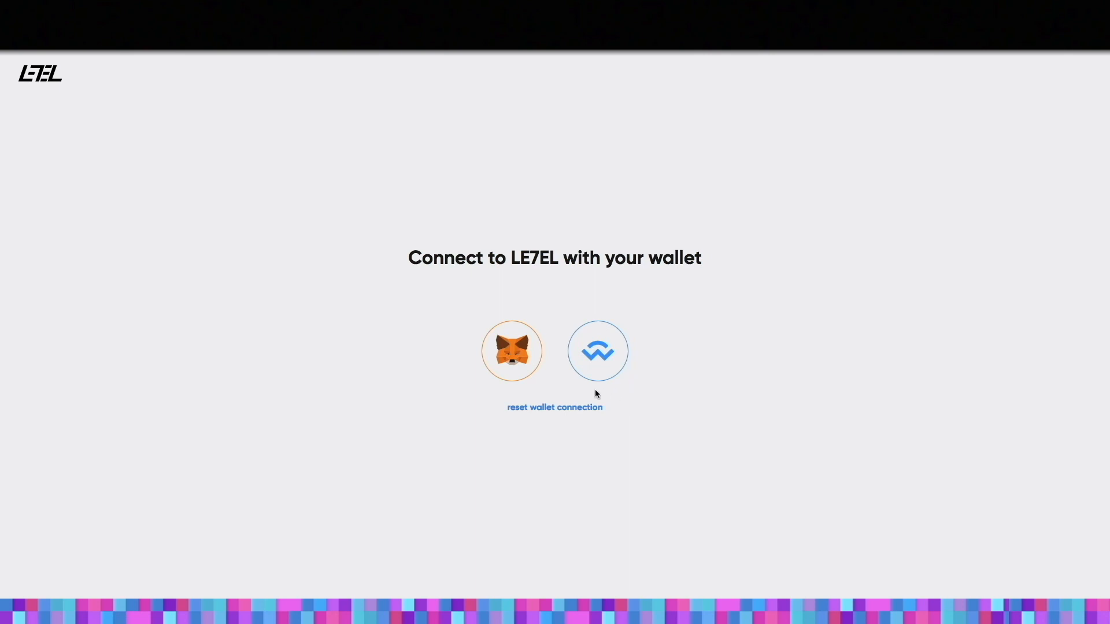
mouse_move(556, 387)
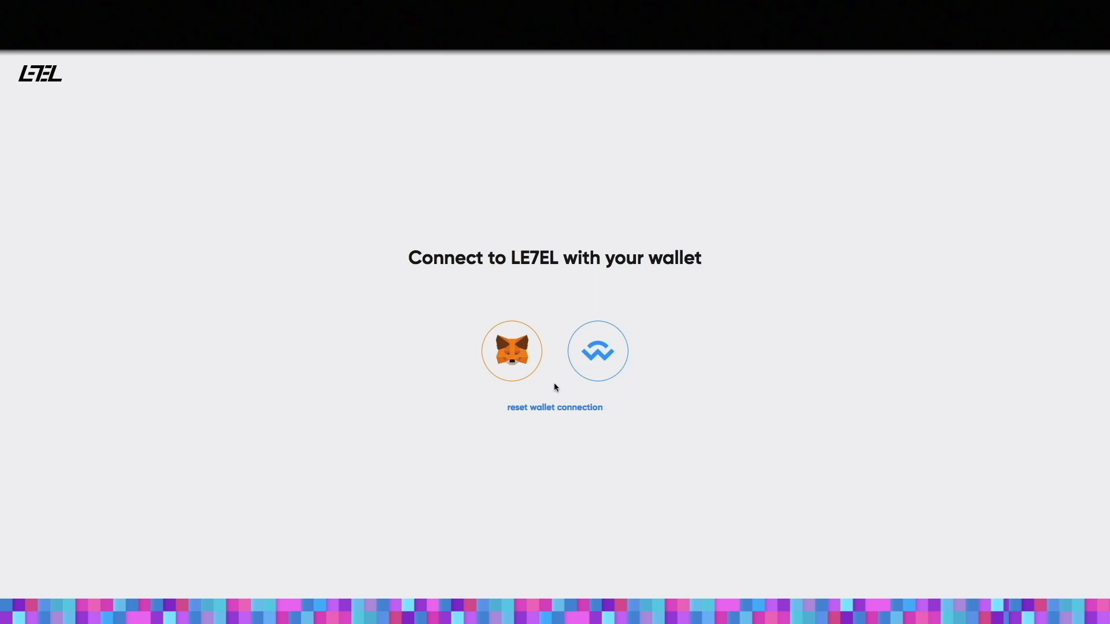
left_click(512, 351)
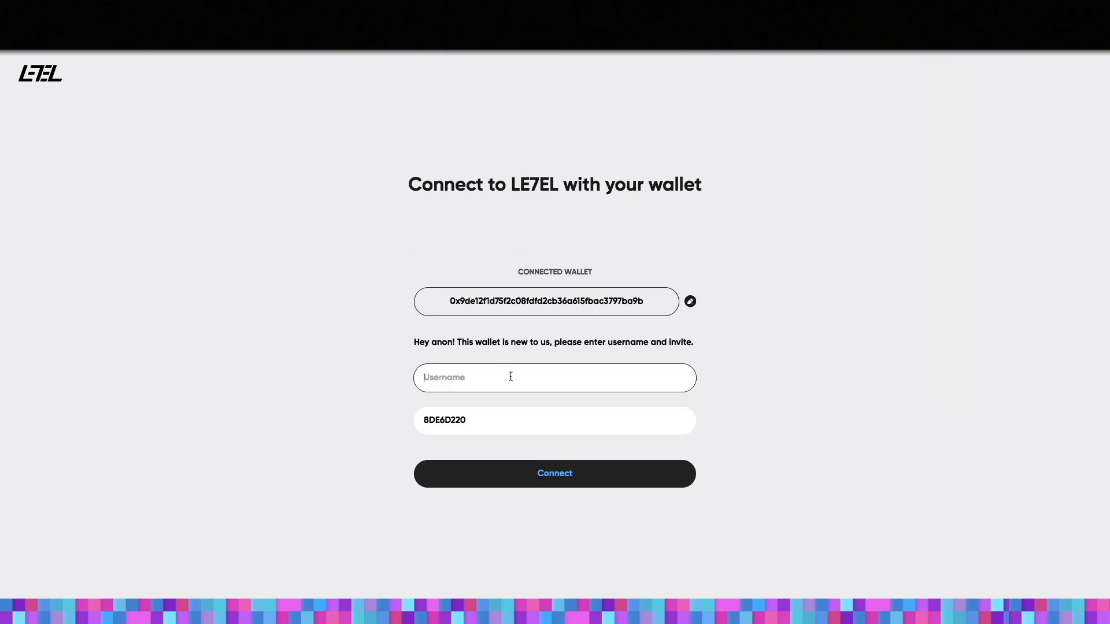
type("user12")
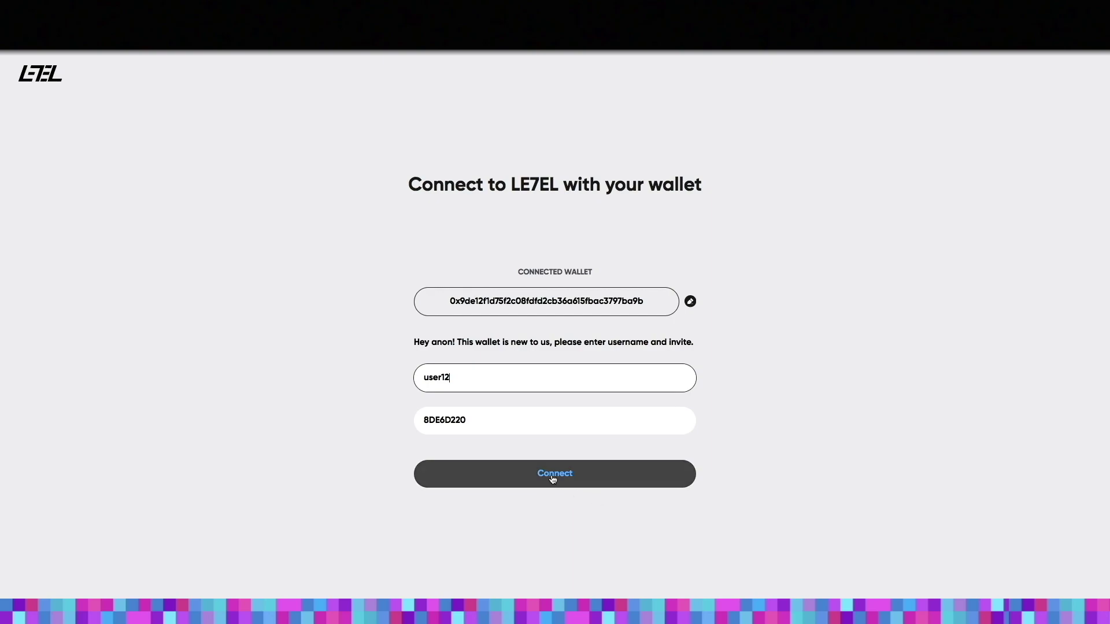
left_click(555, 474)
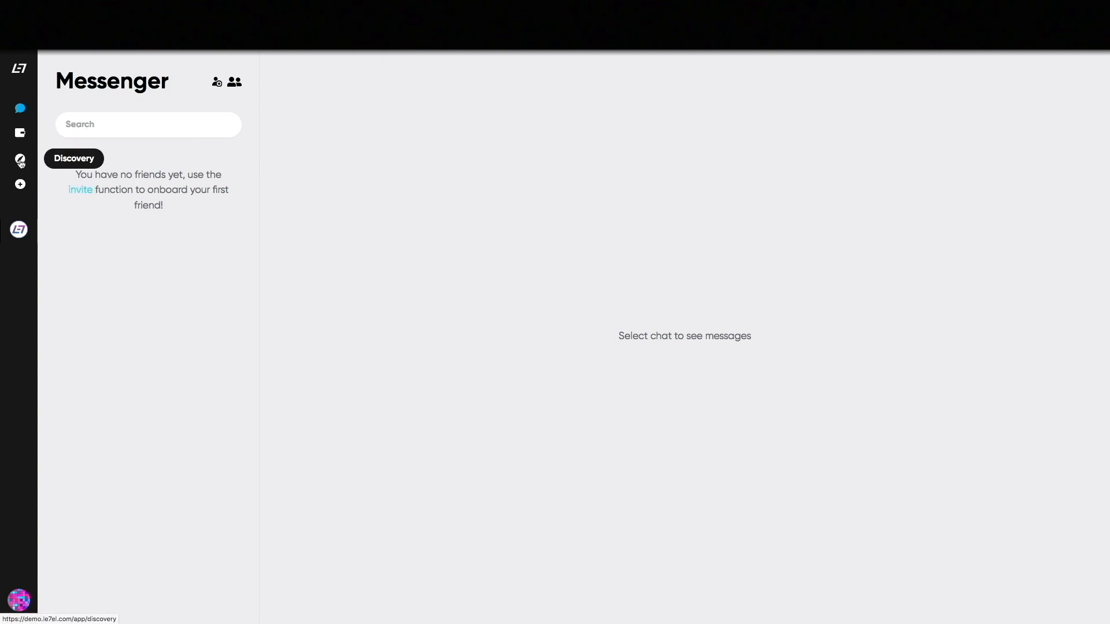
Step: Open the LE7EL community from Discovery and scroll down to its quest list
left_click(20, 160)
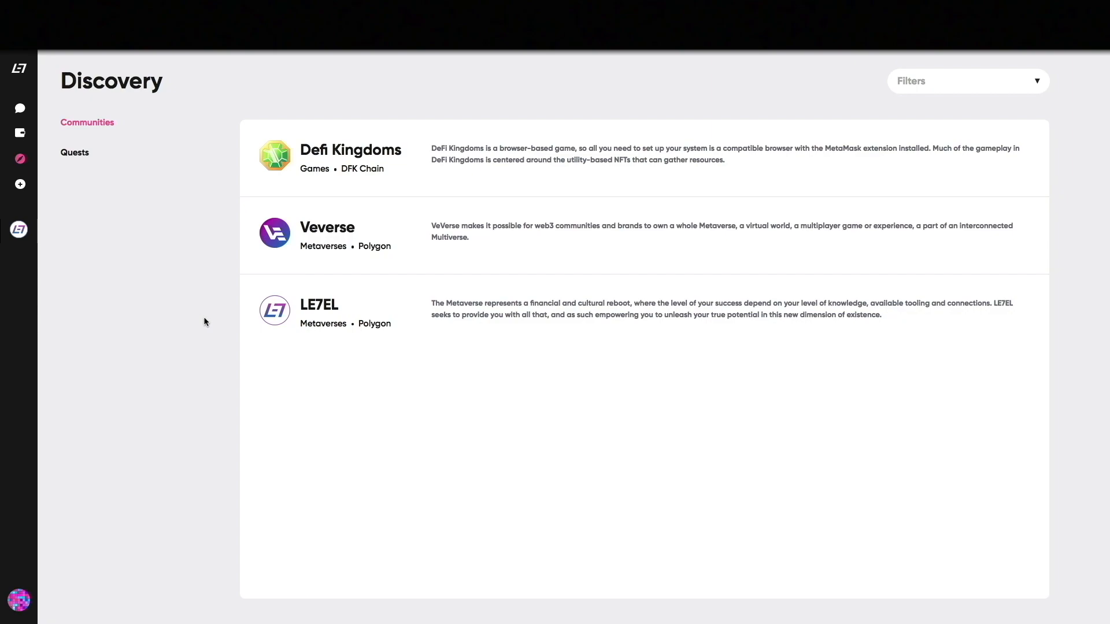
left_click(319, 304)
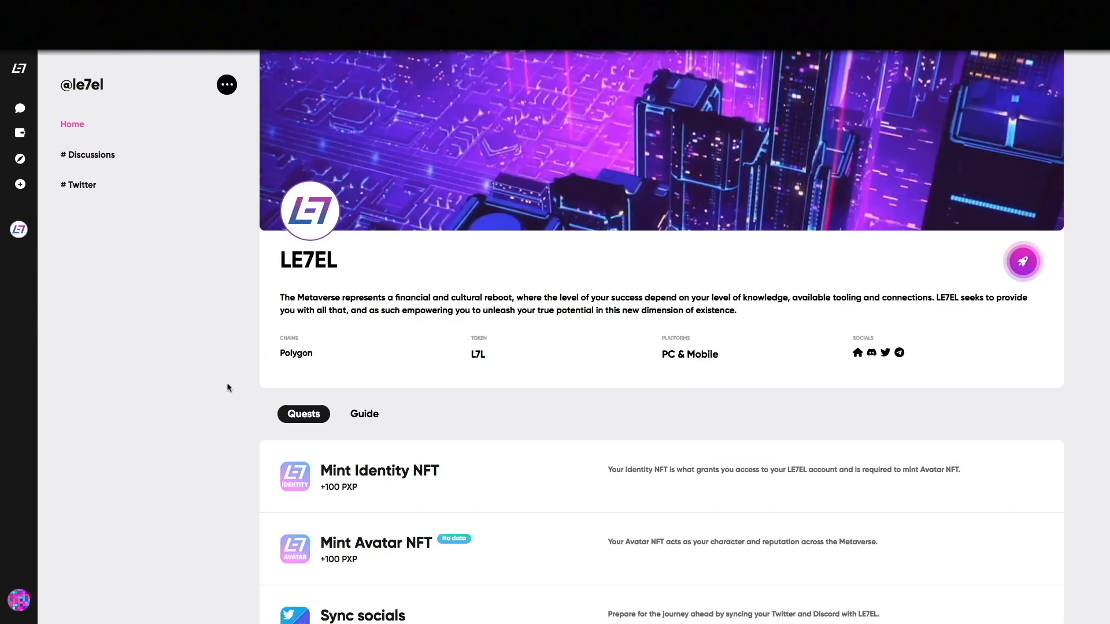
scroll("down", 3)
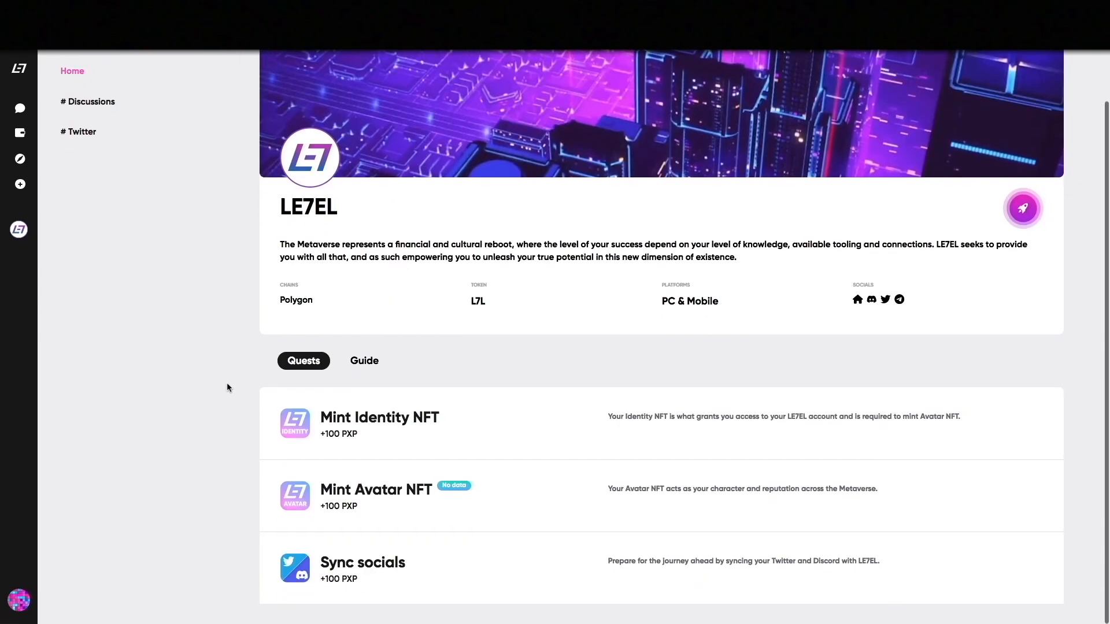
mouse_move(225, 389)
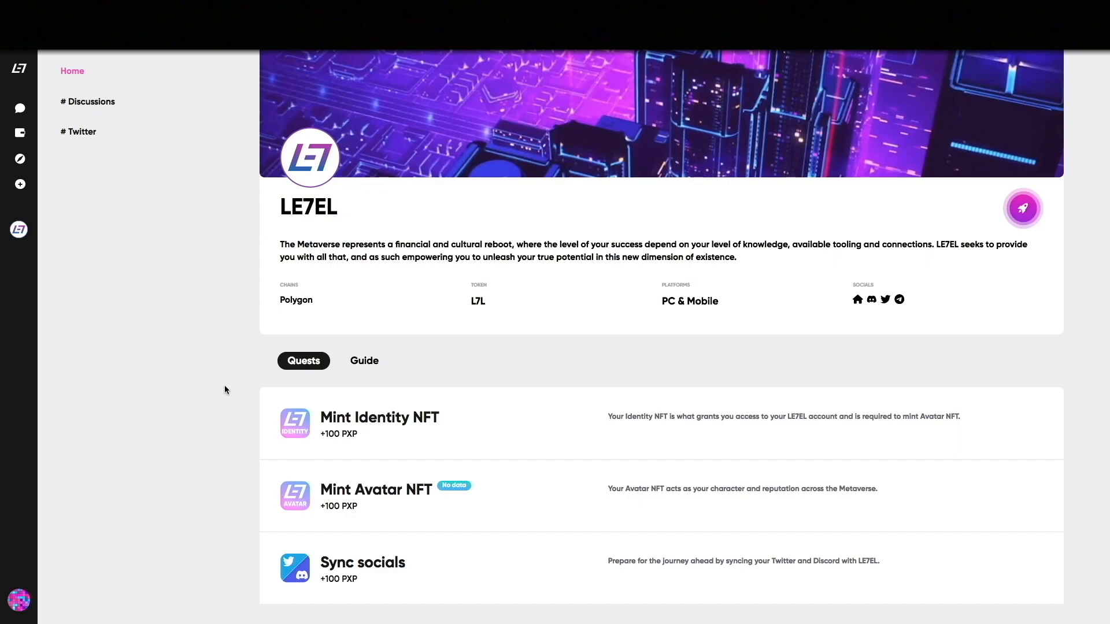
mouse_move(542, 576)
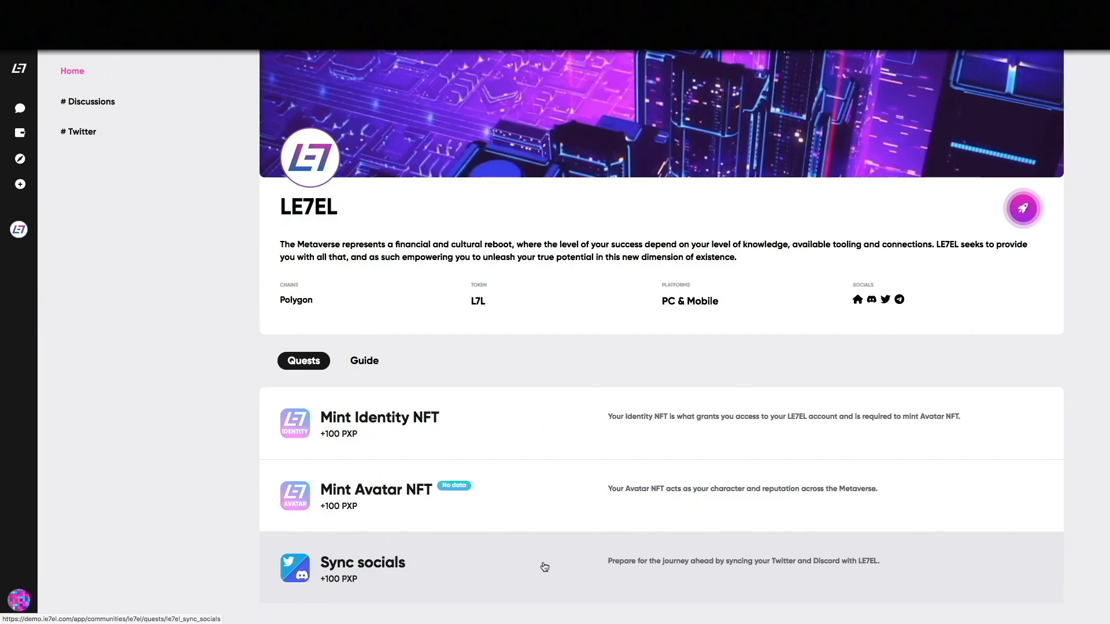
Step: View the Sync socials quest steps, then open User settings (beta) from the profile menu
left_click(363, 563)
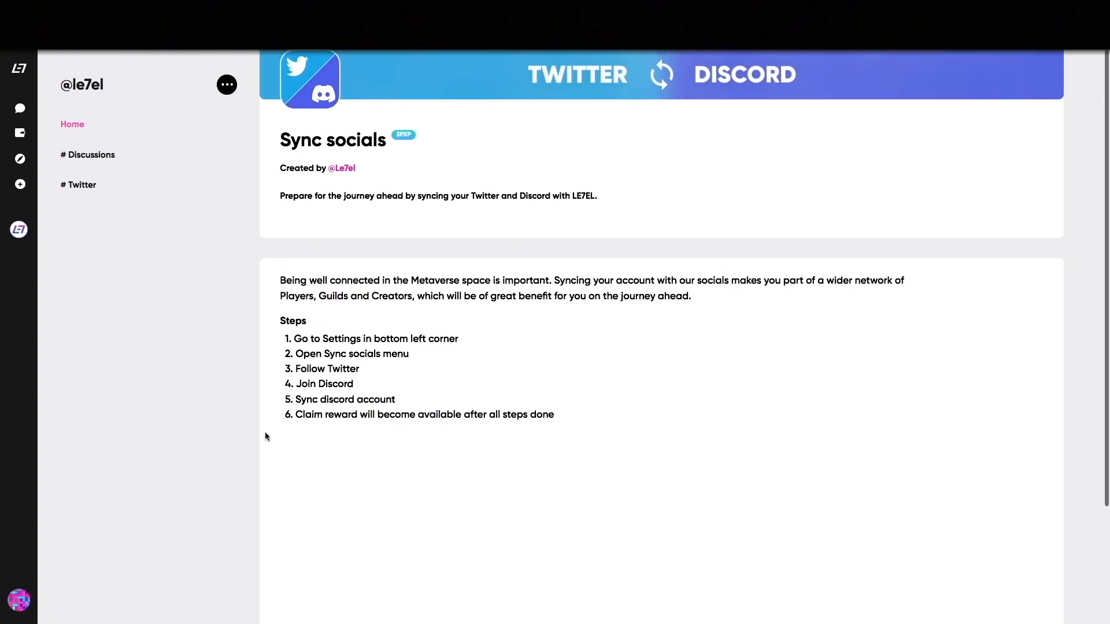
mouse_move(270, 373)
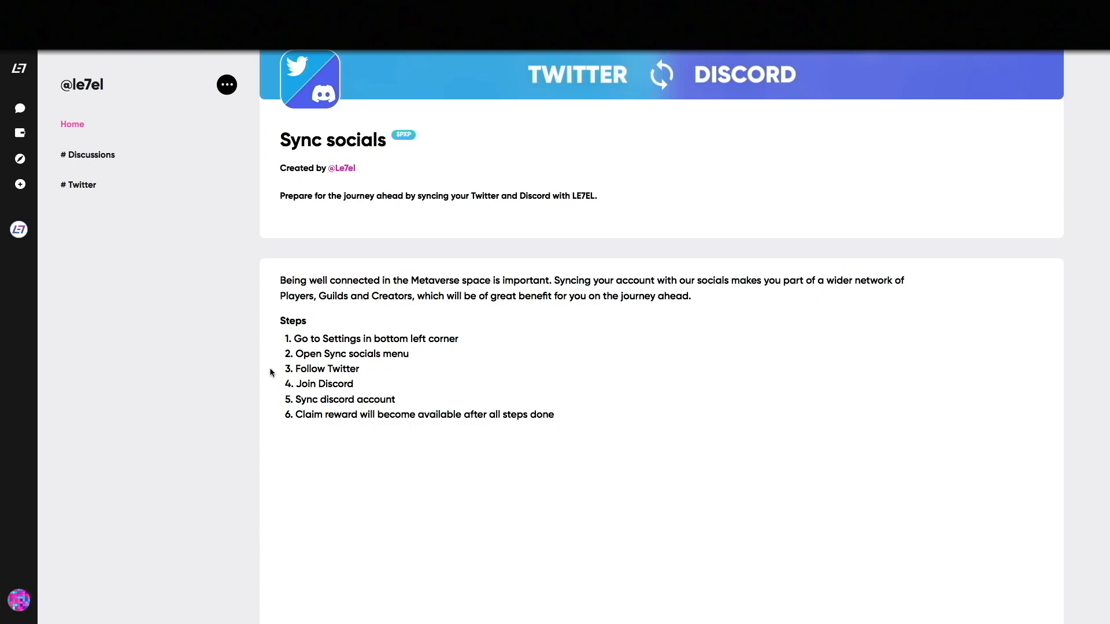
mouse_move(205, 436)
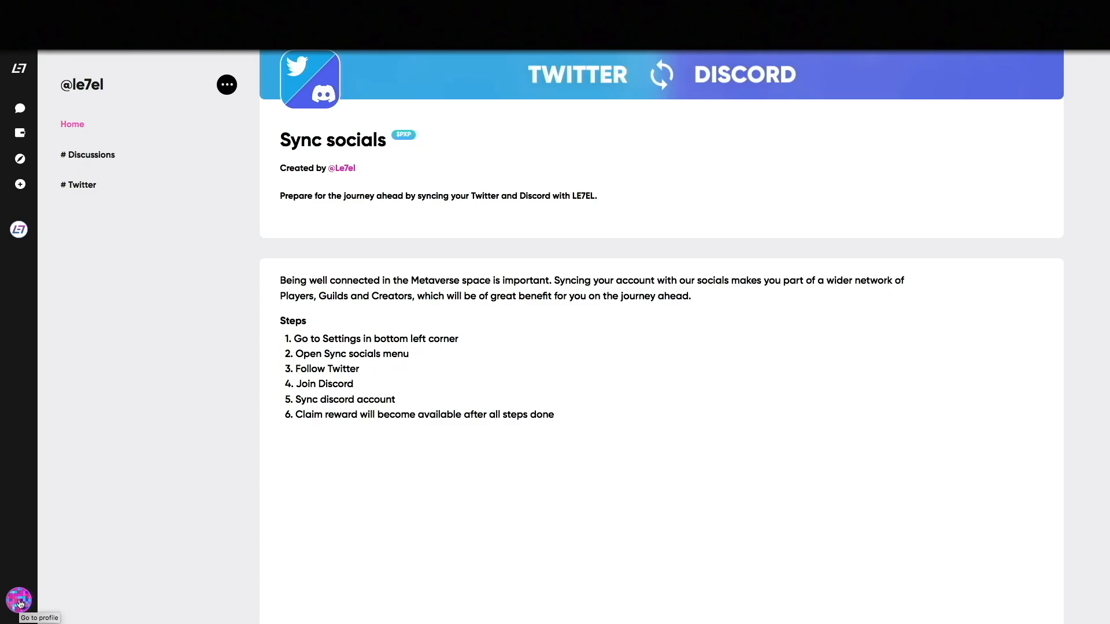
left_click(18, 600)
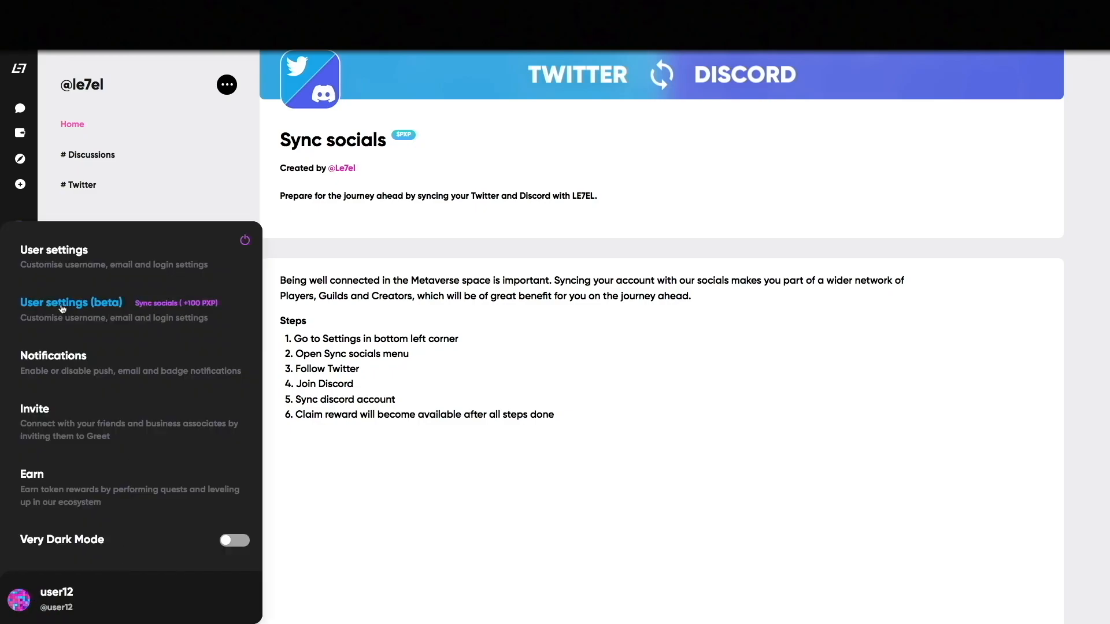
left_click(71, 302)
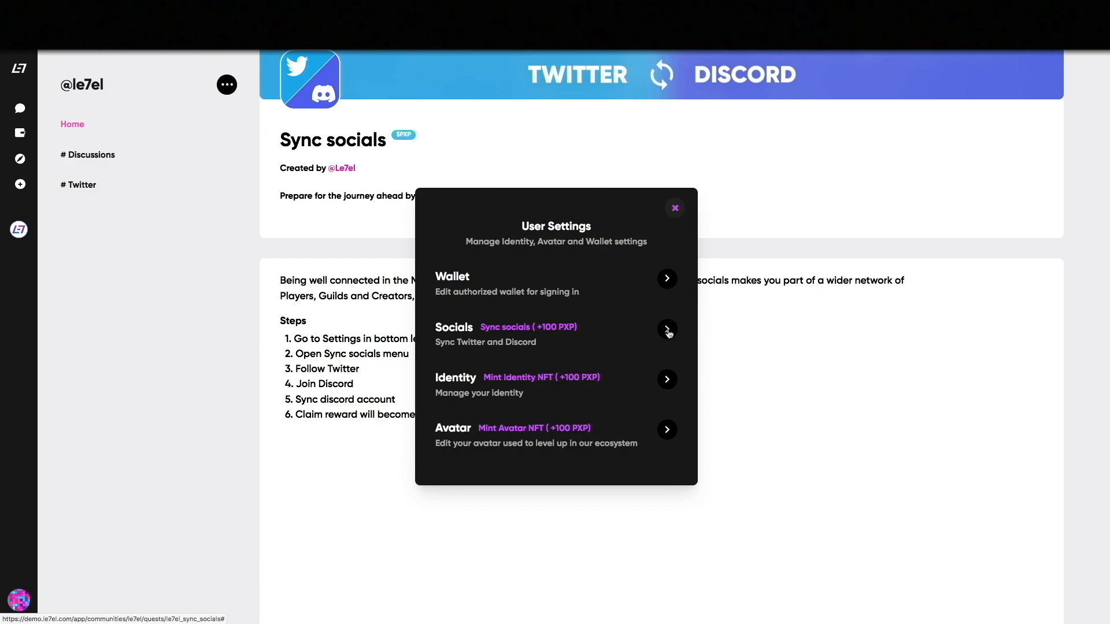
Step: Follow the LE7EL account on Twitter using the Socials panel's follow link
left_click(667, 330)
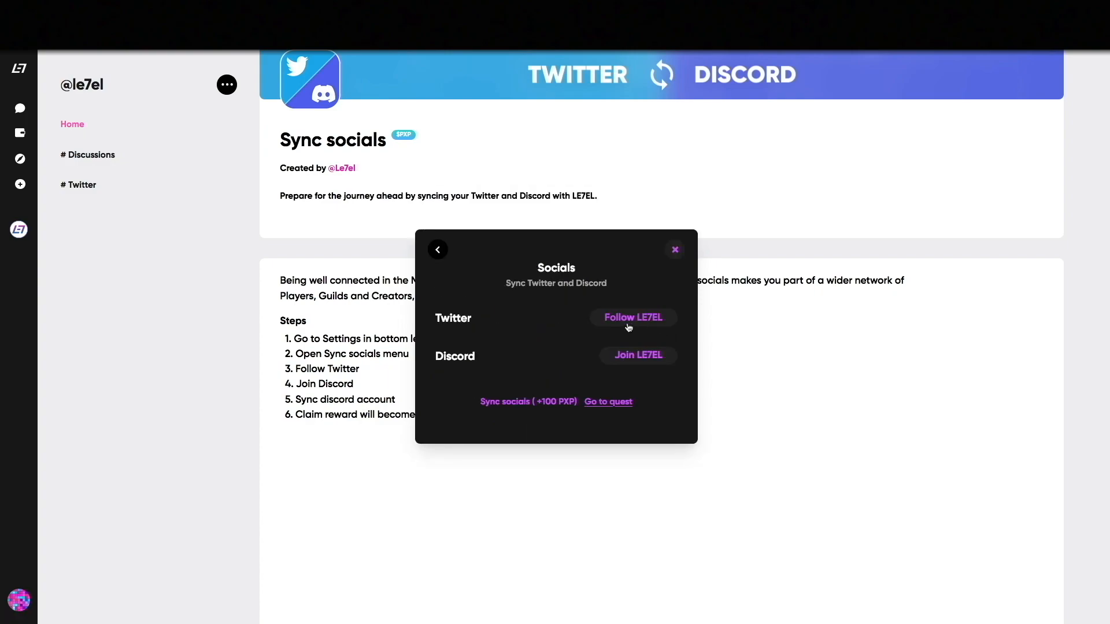
left_click(633, 318)
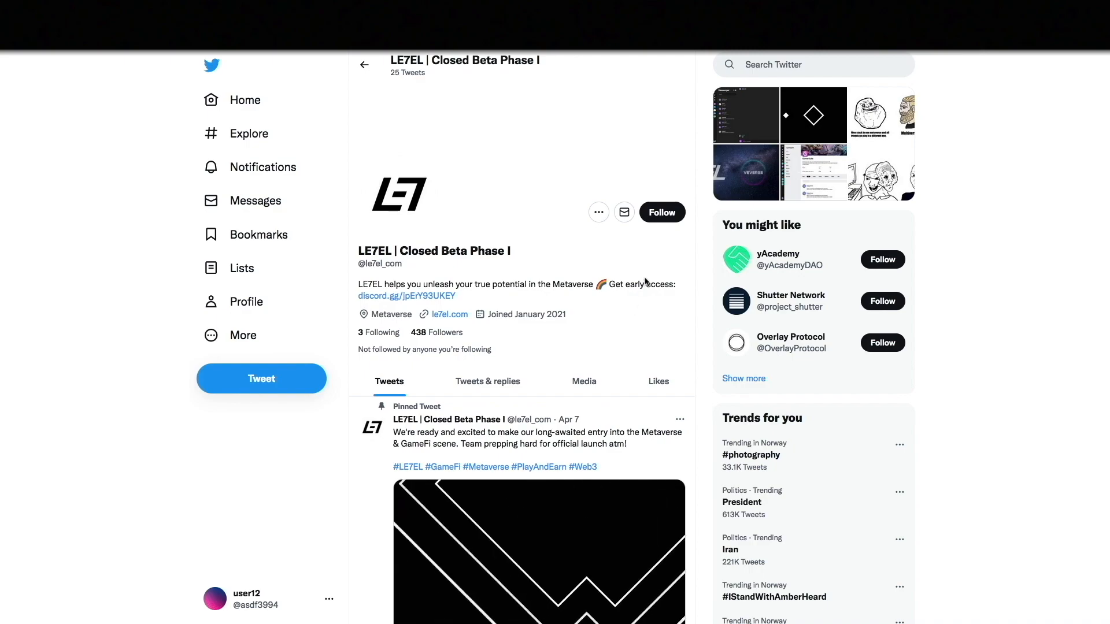
left_click(662, 212)
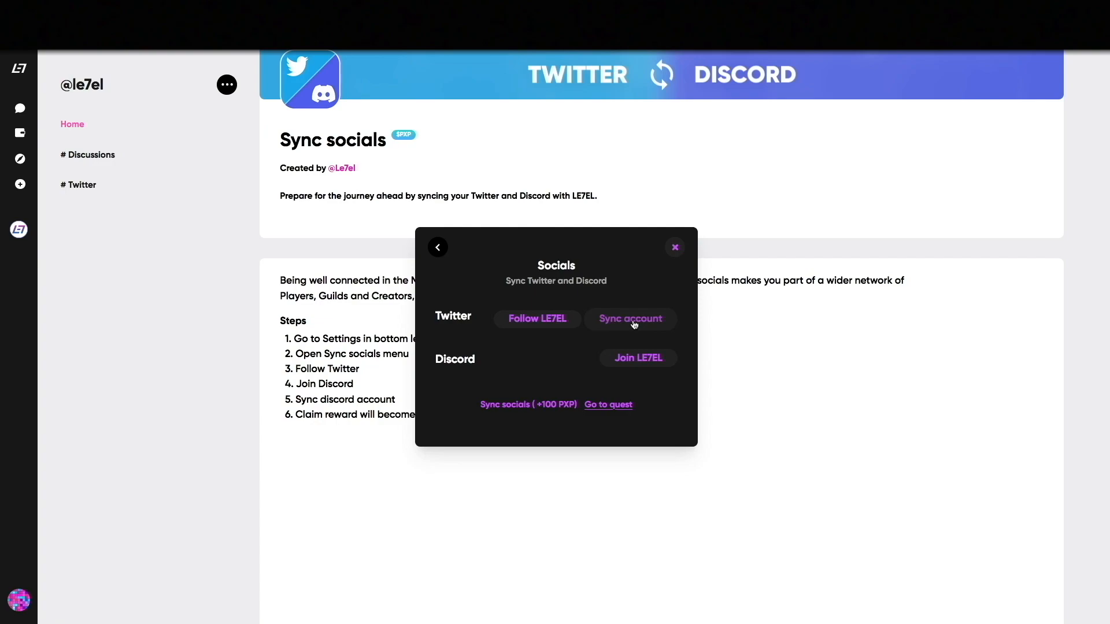
Step: Authorize the LE7EL demo app on Twitter to sync the Twitter account
left_click(631, 319)
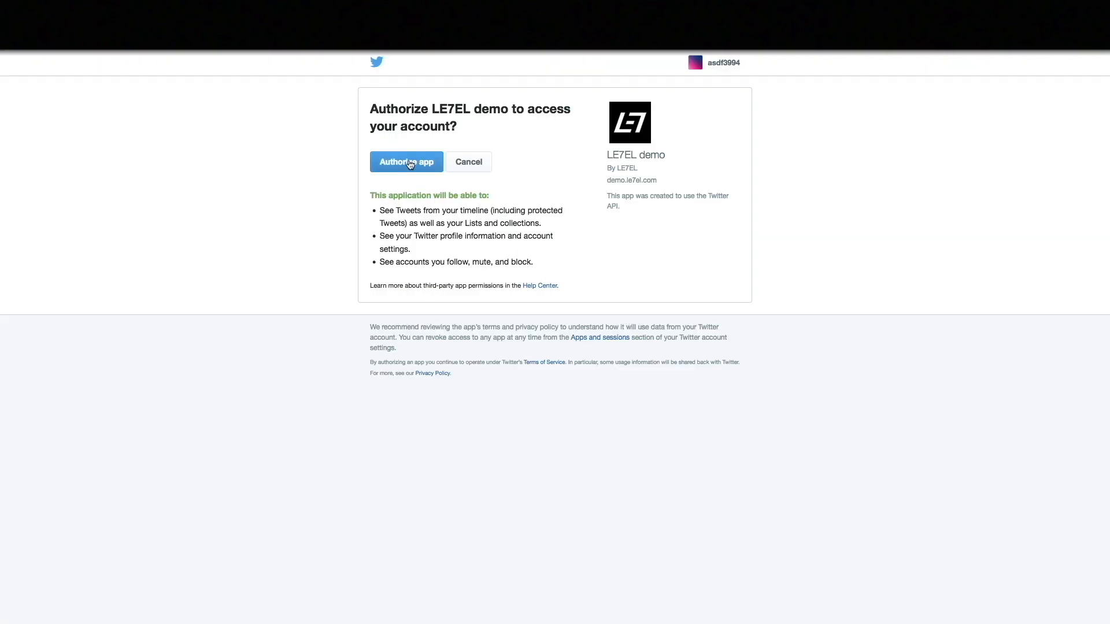
left_click(406, 162)
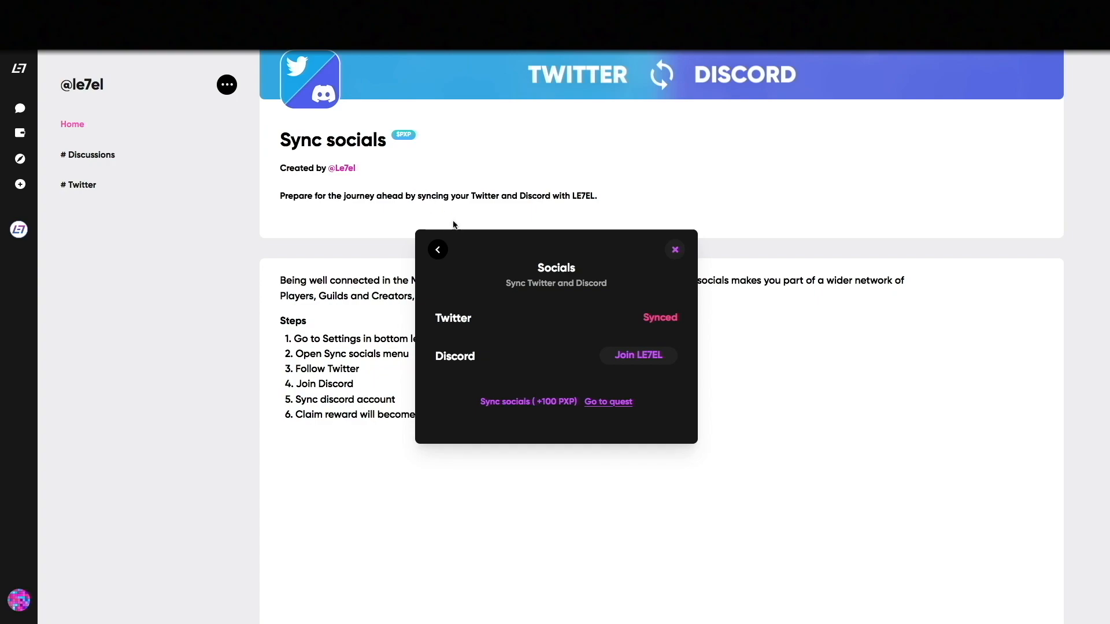
mouse_move(659, 331)
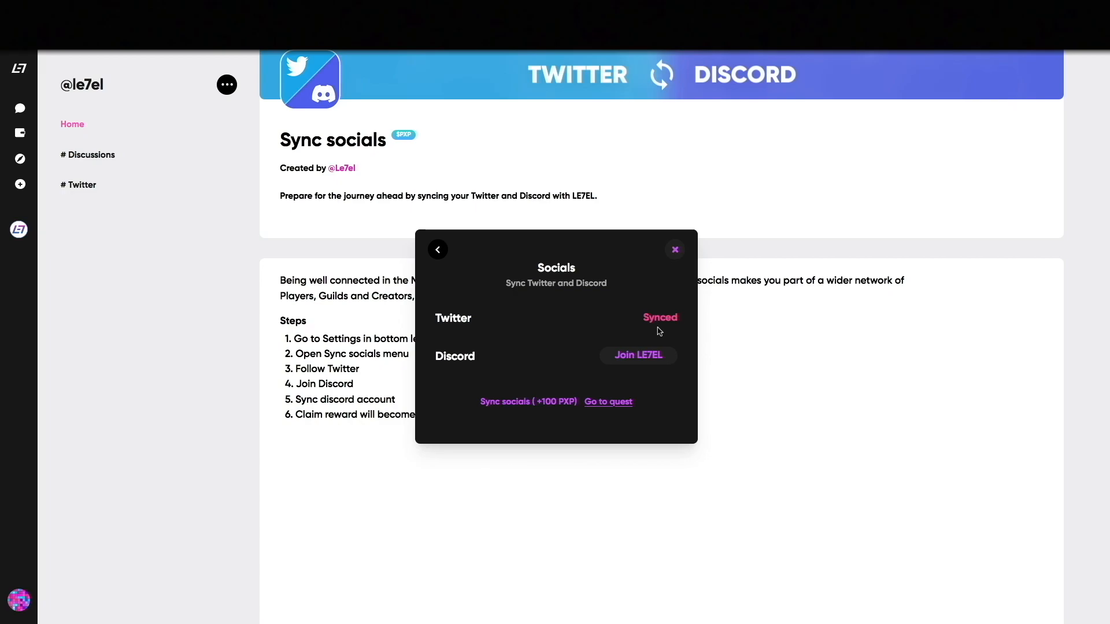
mouse_move(638, 359)
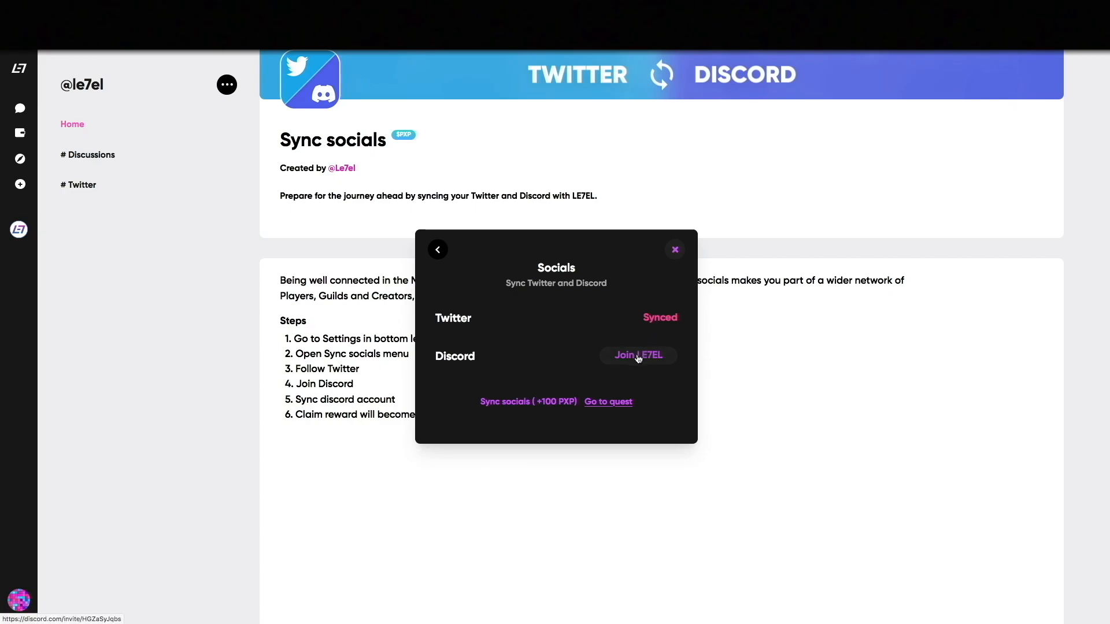
Step: Accept the Discord invite to join the LE7EL server, then return to the dApp
left_click(638, 355)
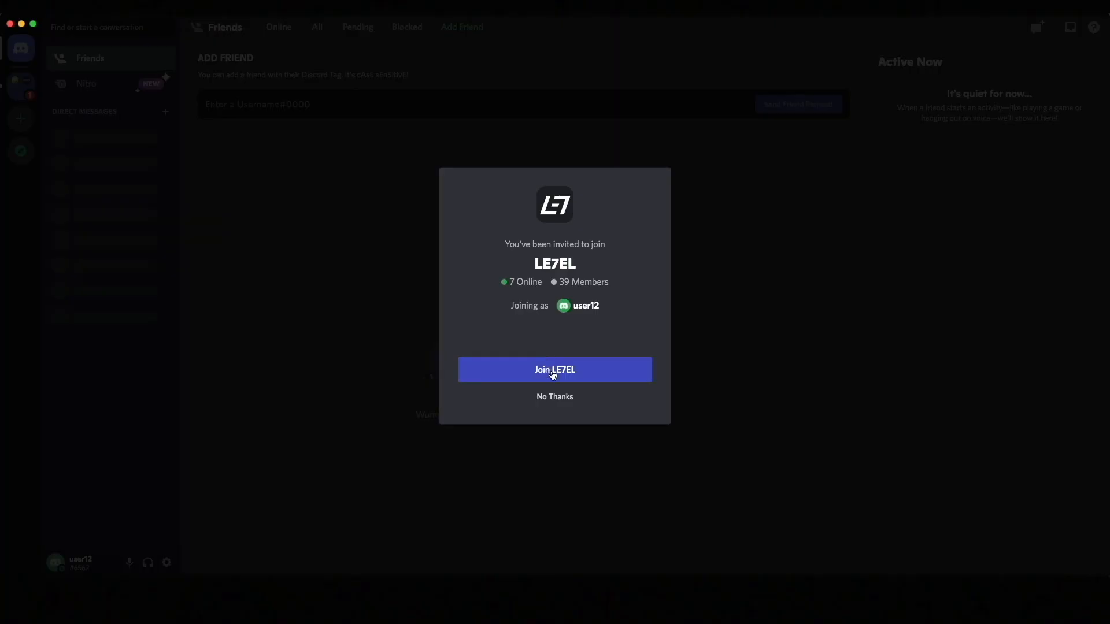
left_click(554, 370)
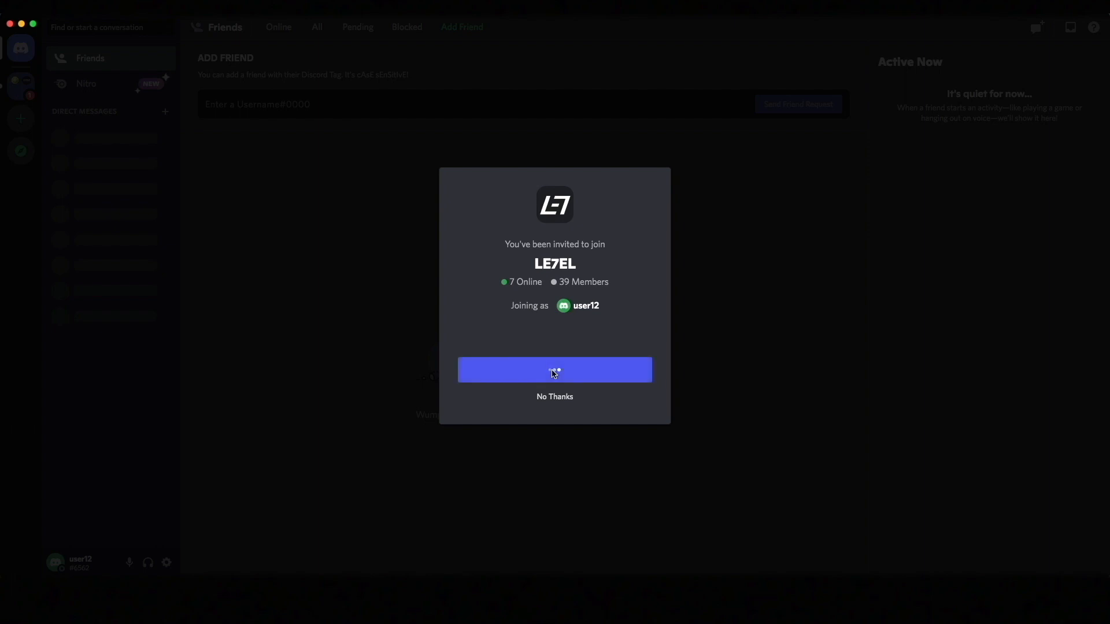
left_click(555, 370)
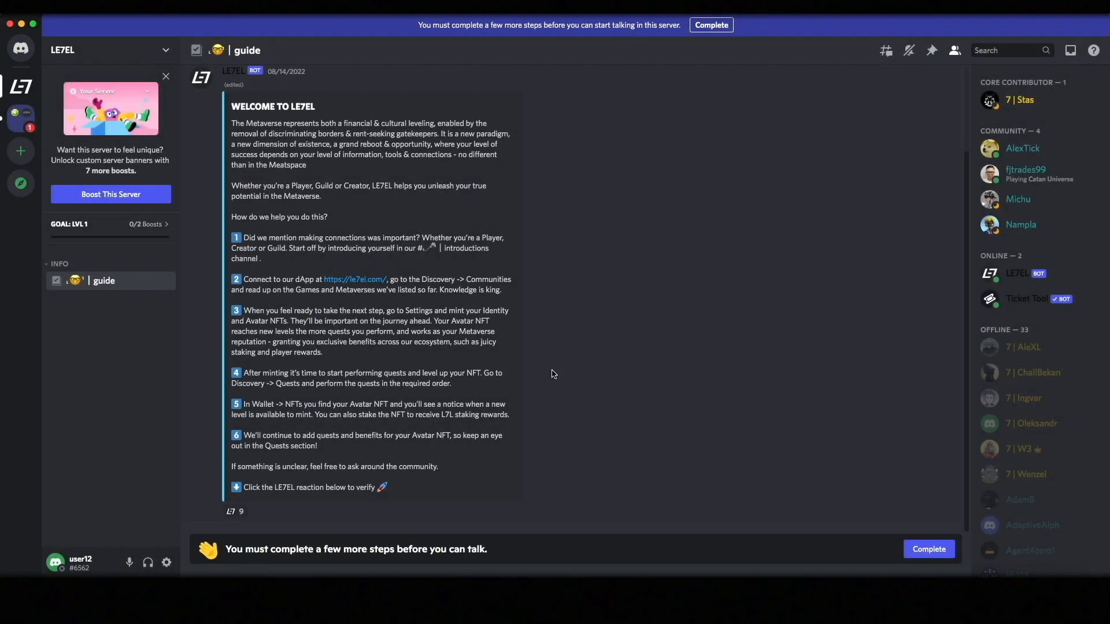
left_click(929, 549)
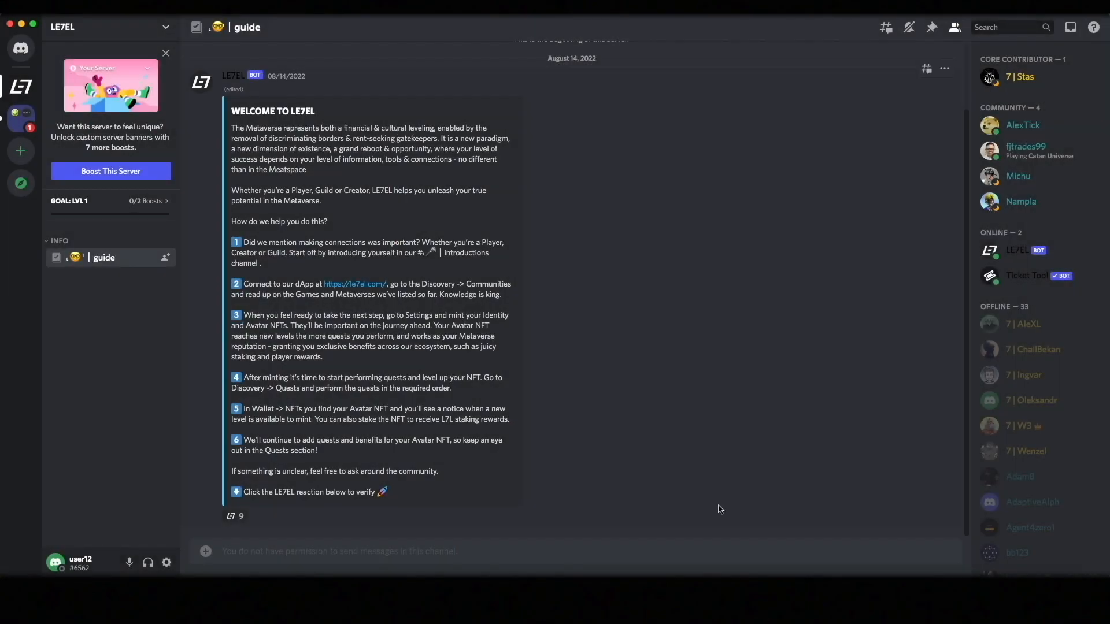
left_click(235, 516)
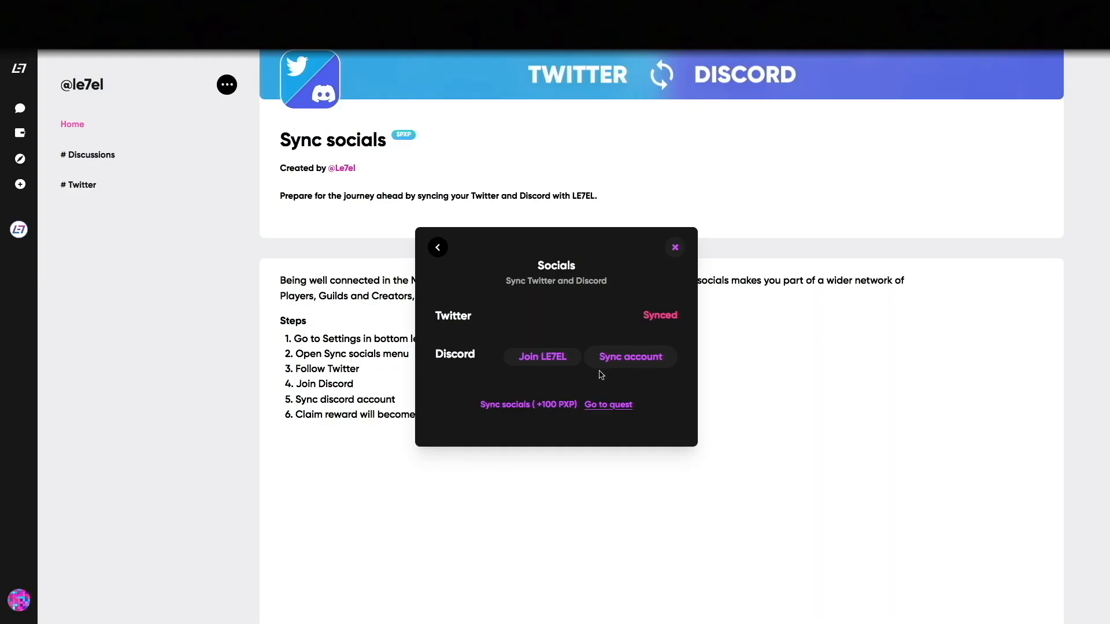
Step: Authorize LE7EL on Discord to sync the account and return to the quest list
left_click(630, 357)
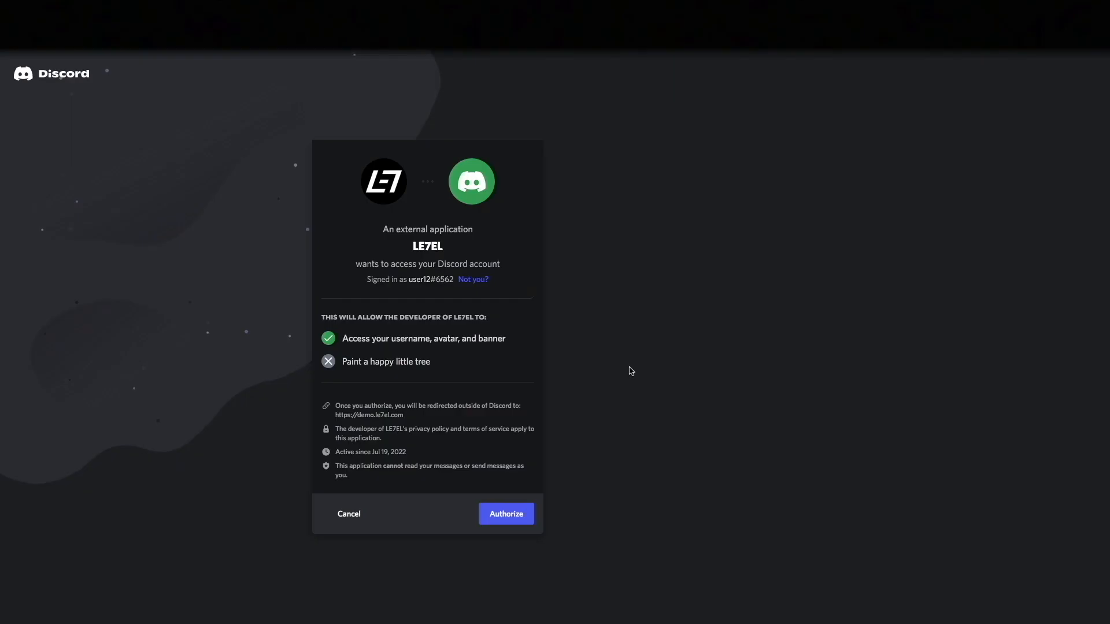
left_click(506, 513)
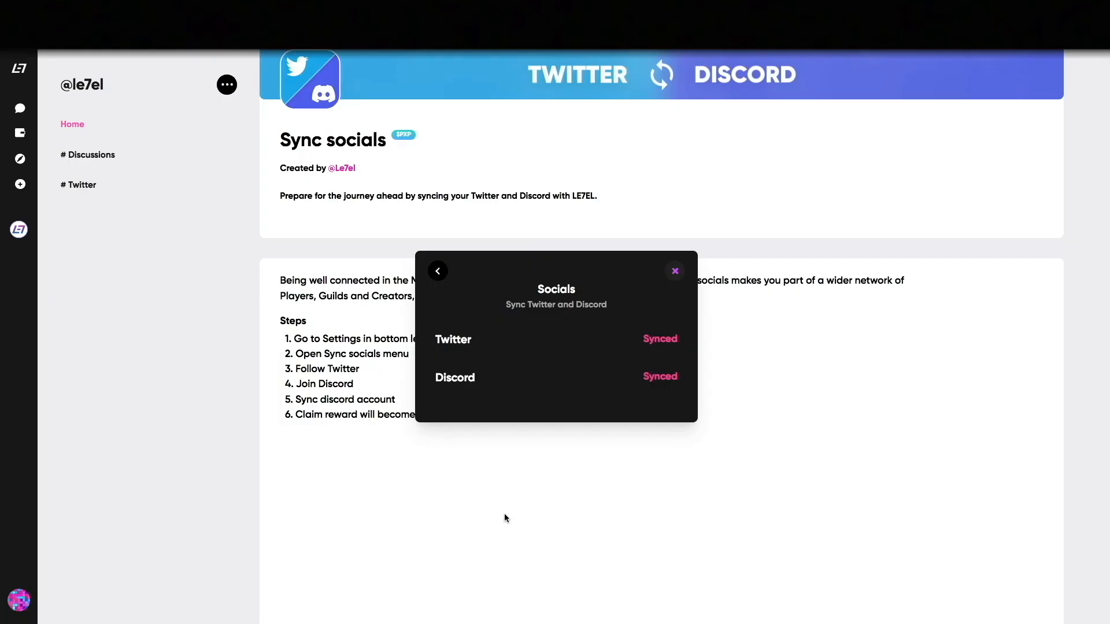
mouse_move(666, 400)
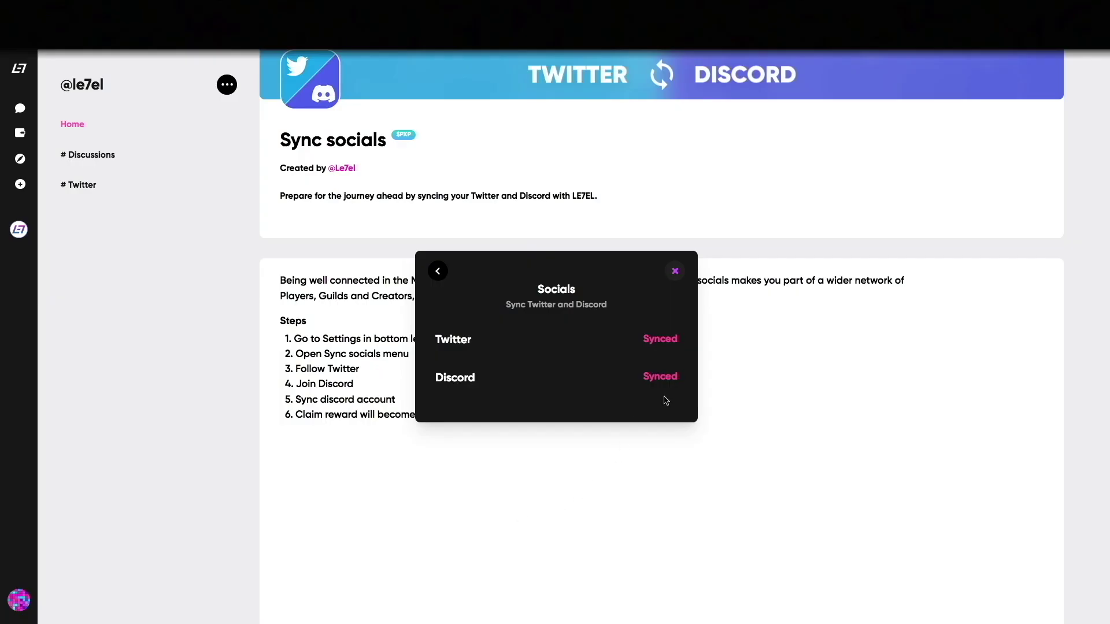
left_click(674, 271)
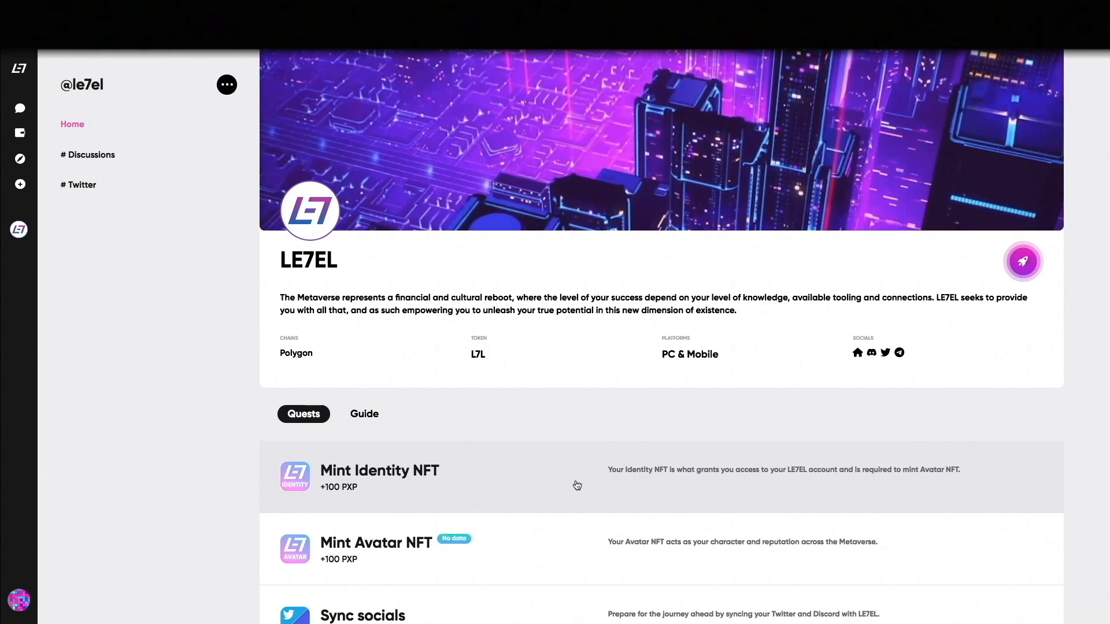
Step: Open the Mint Identity NFT quest to view its seven minting steps
left_click(379, 476)
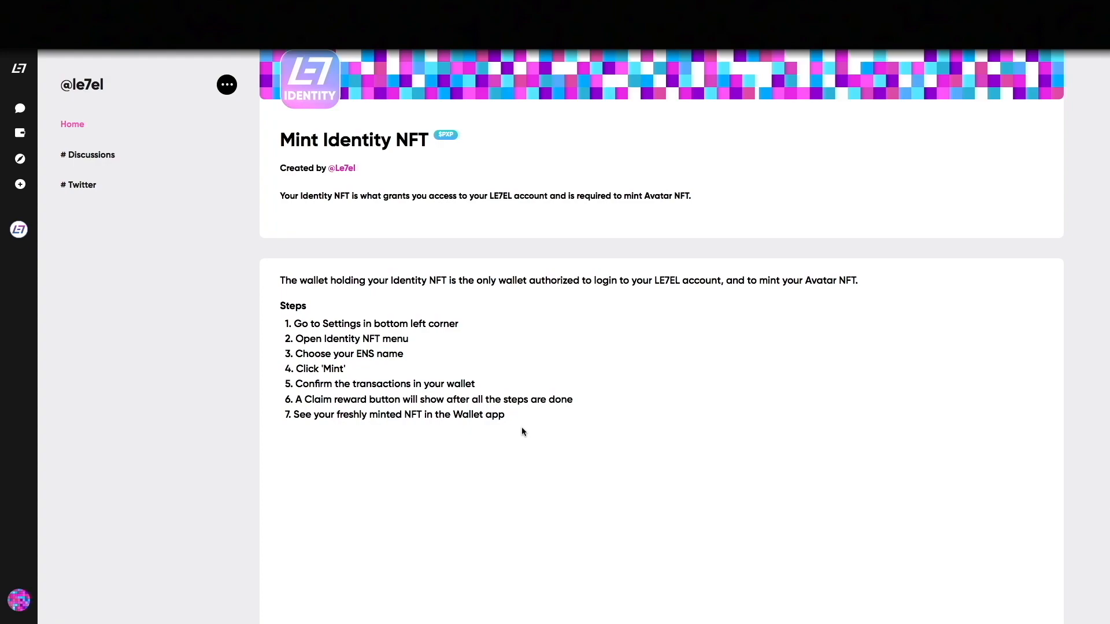
mouse_move(288, 433)
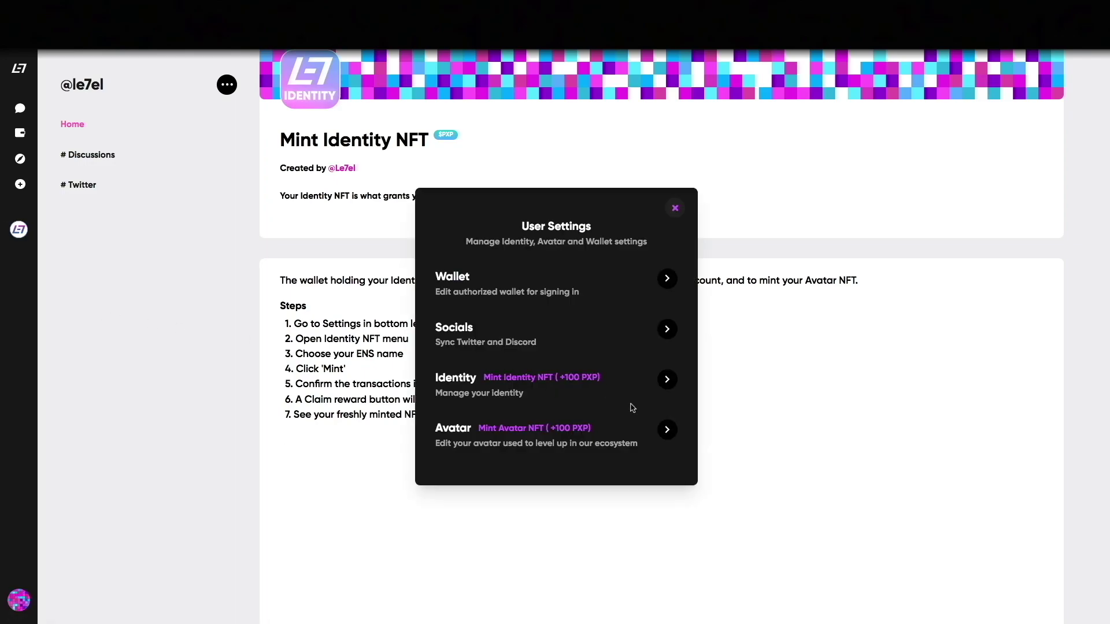
Step: Mint the user12.l7l Identity NFT for 5 years, confirm it, and return to quests
left_click(667, 379)
type("user12")
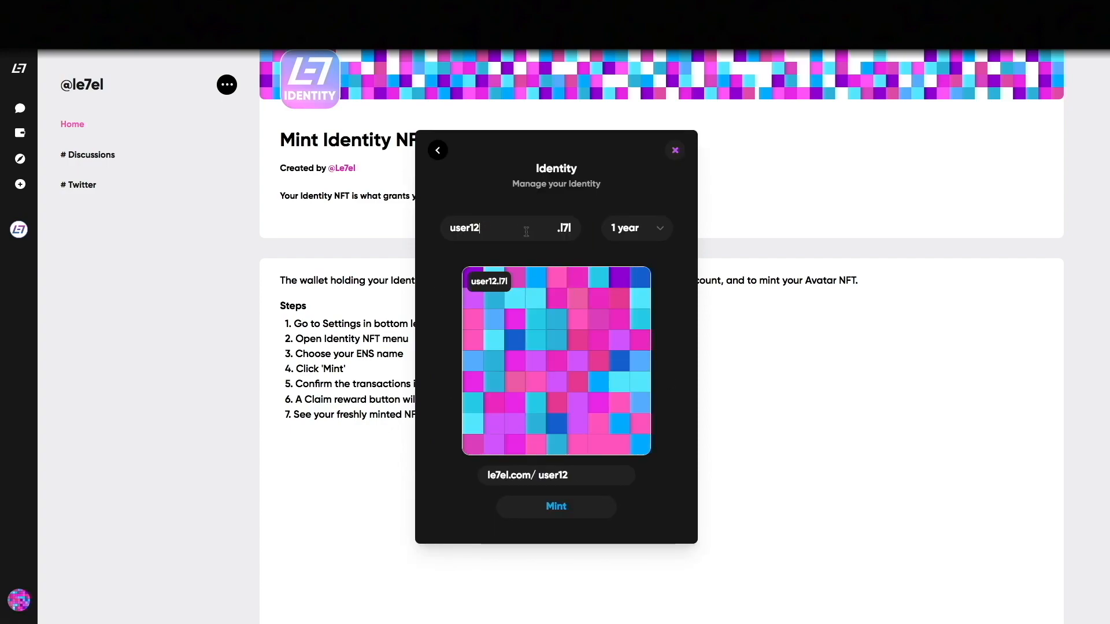
left_click(636, 228)
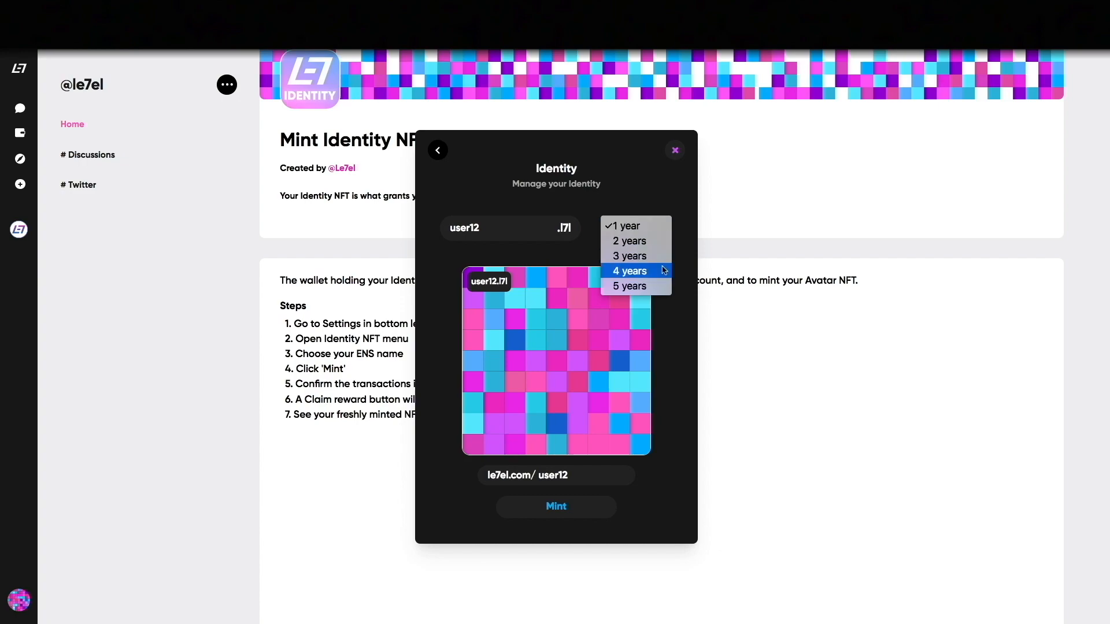
left_click(630, 286)
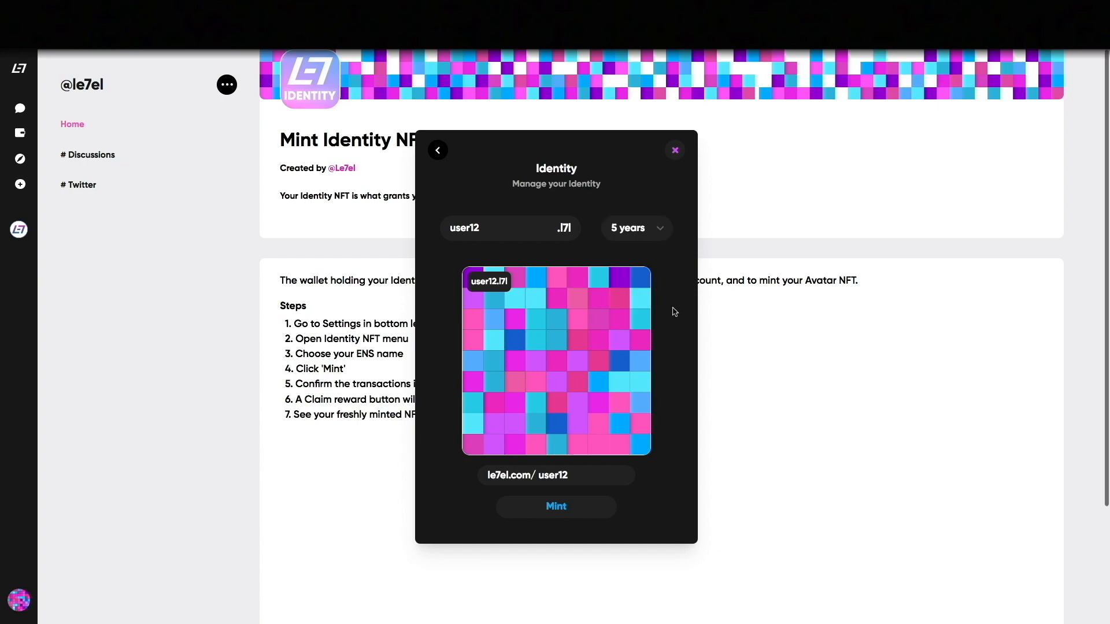
left_click(556, 507)
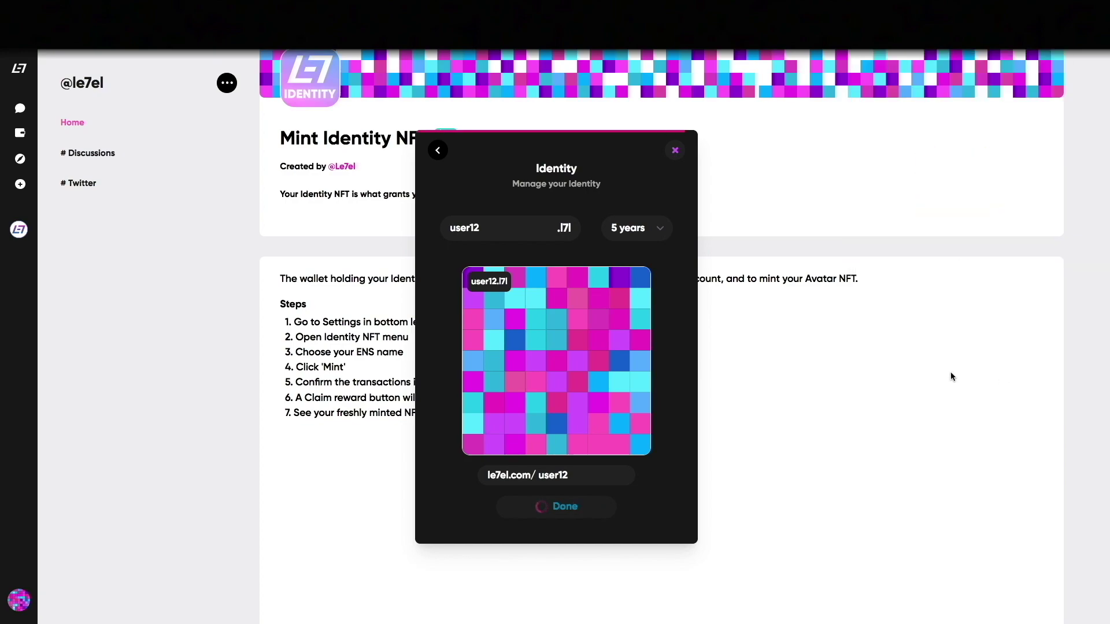
mouse_move(659, 478)
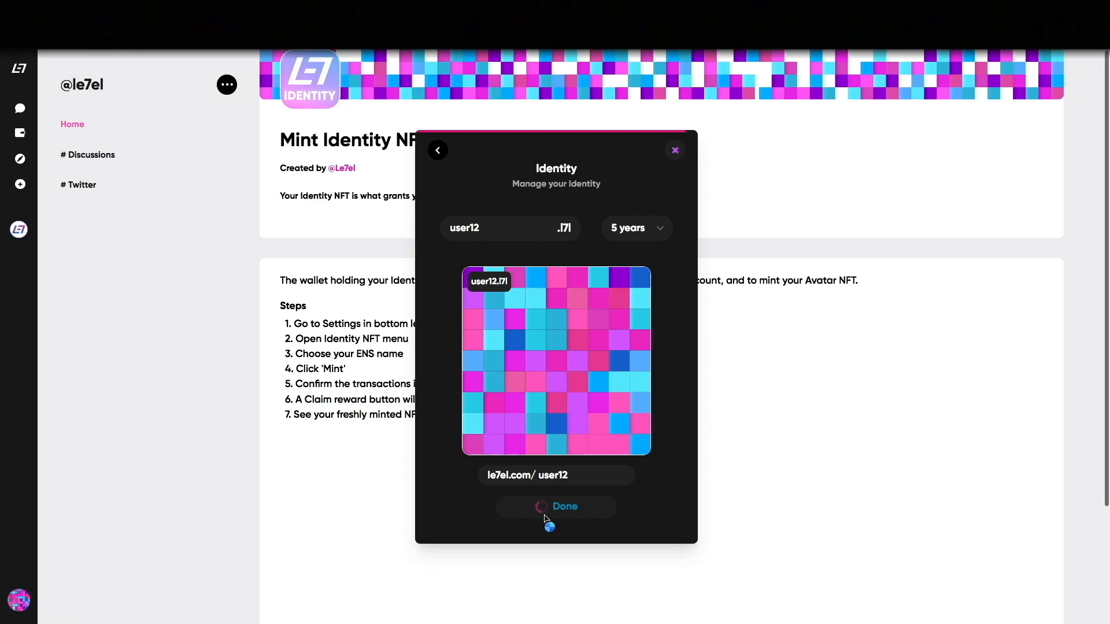
left_click(556, 506)
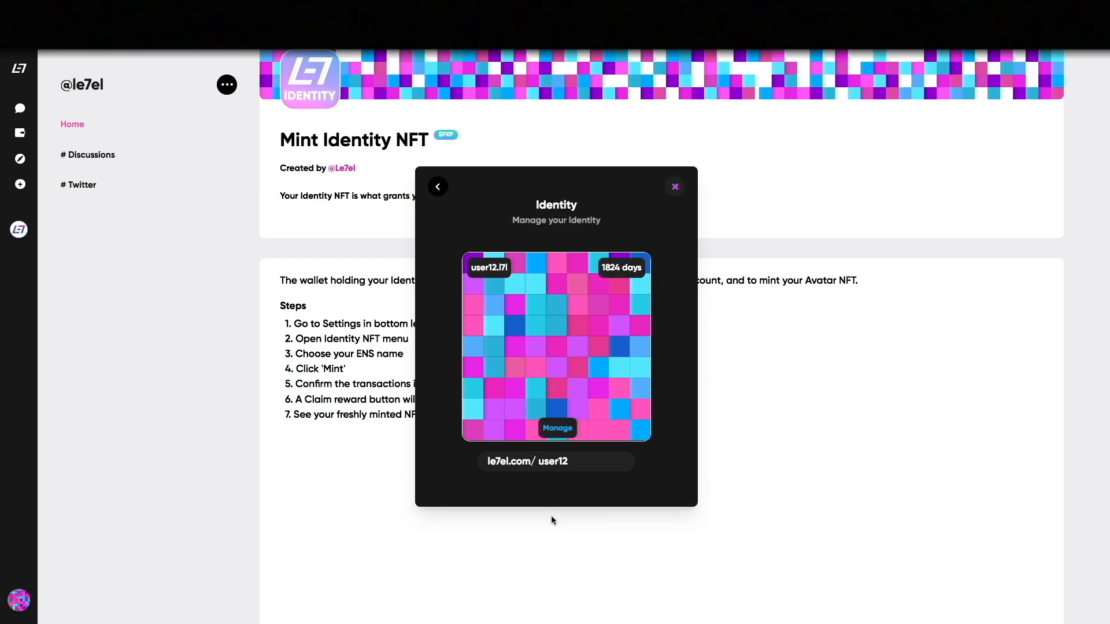
left_click(675, 186)
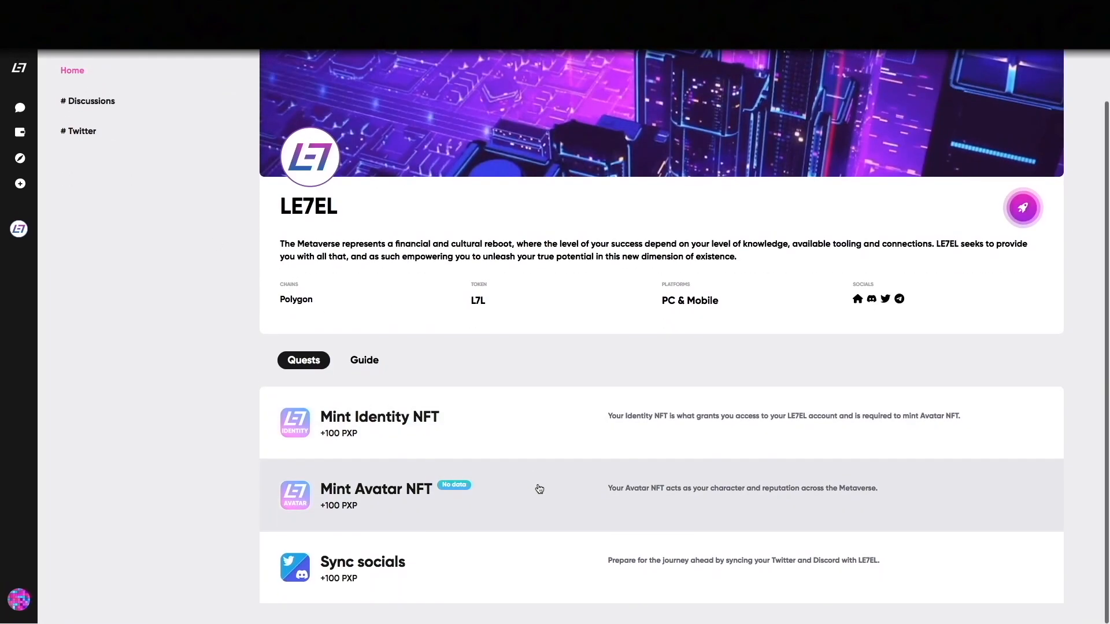
Step: Open the Mint Avatar NFT quest to view its seven minting steps
left_click(376, 495)
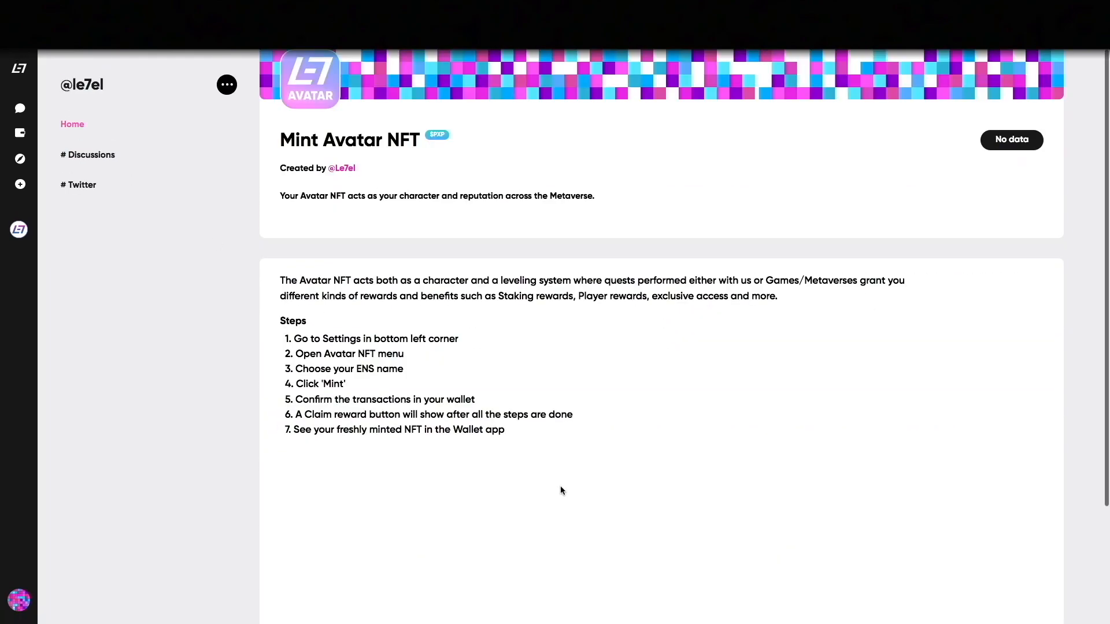
mouse_move(335, 470)
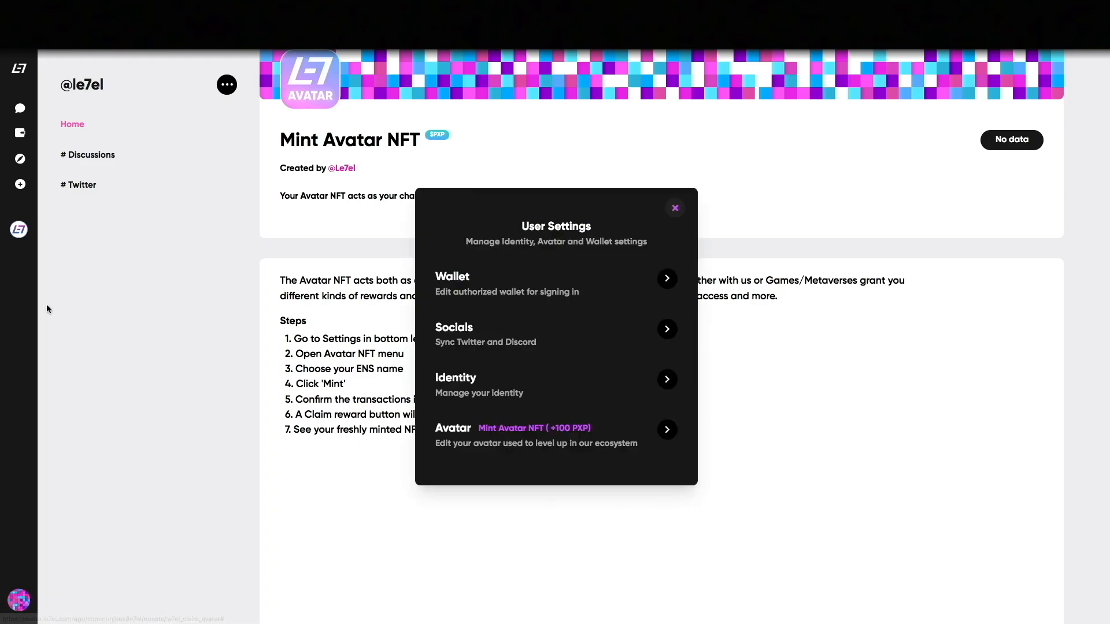
Step: Mint the user12.avatar Avatar NFT with a 5-year registration
left_click(667, 429)
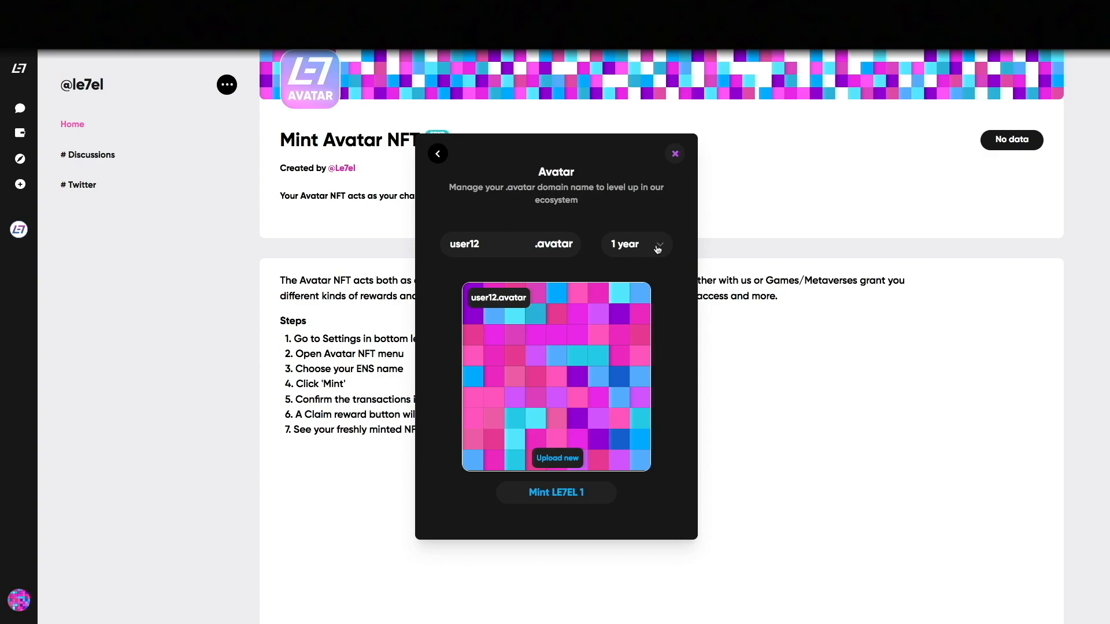
left_click(636, 245)
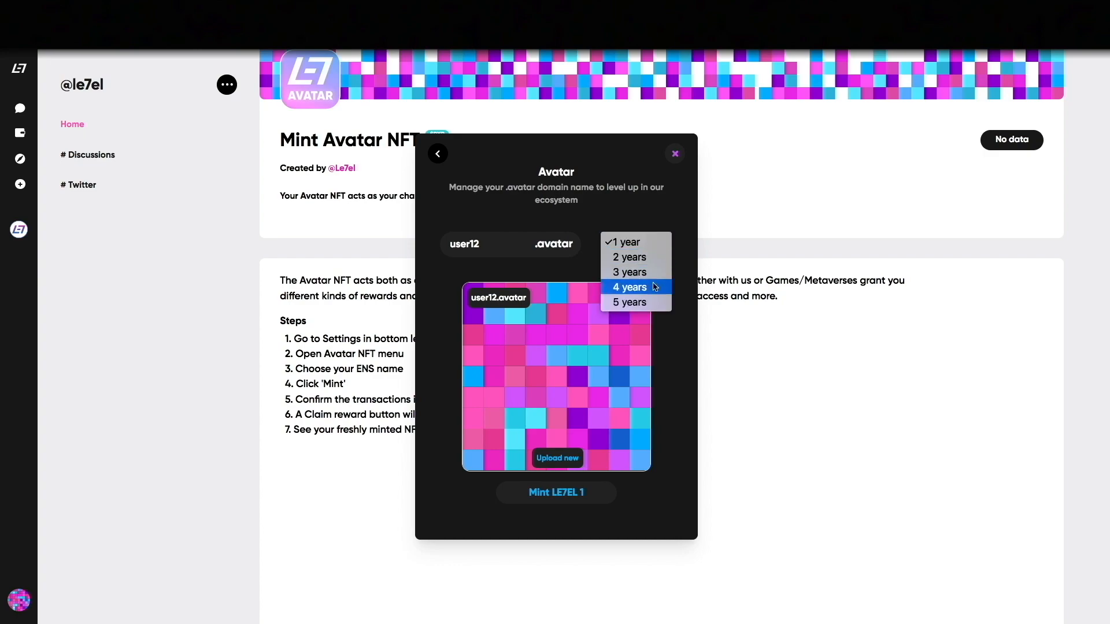
left_click(629, 302)
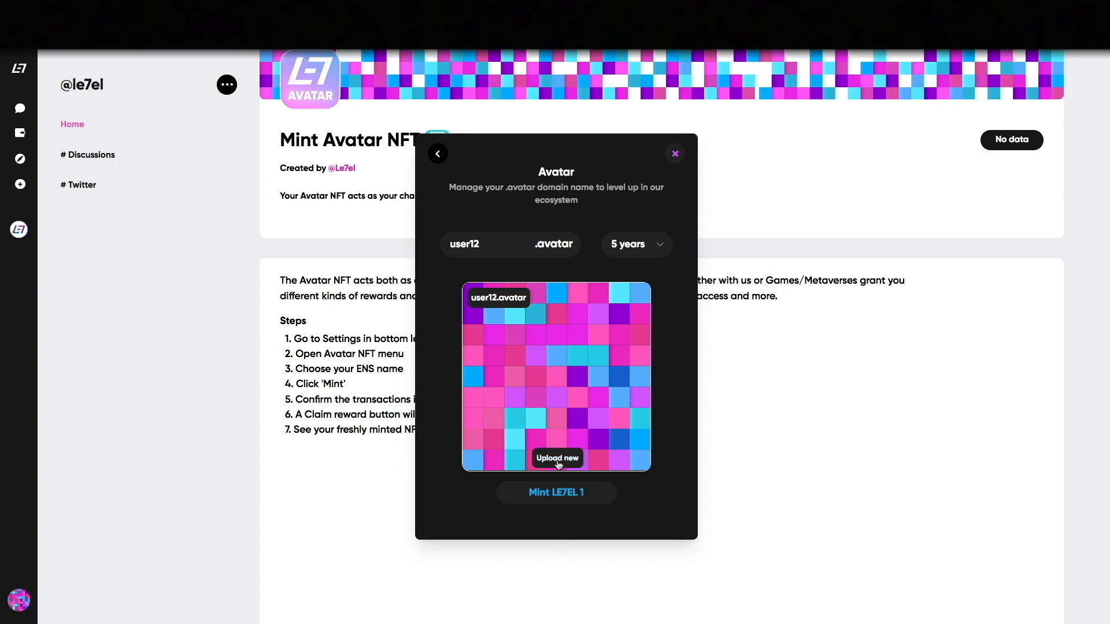
mouse_move(557, 462)
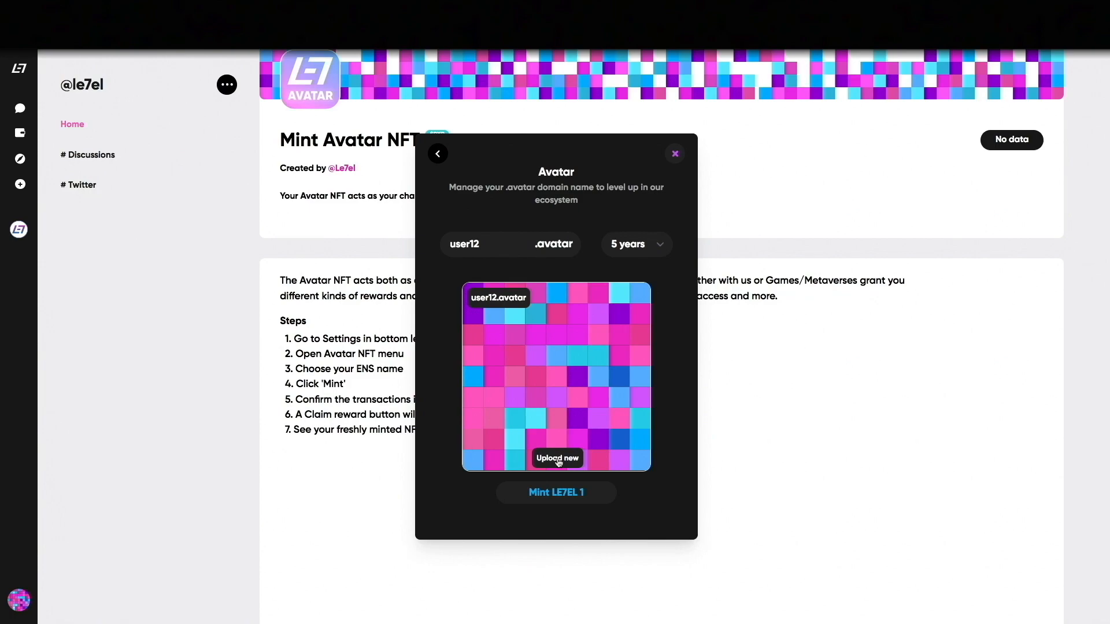
left_click(556, 492)
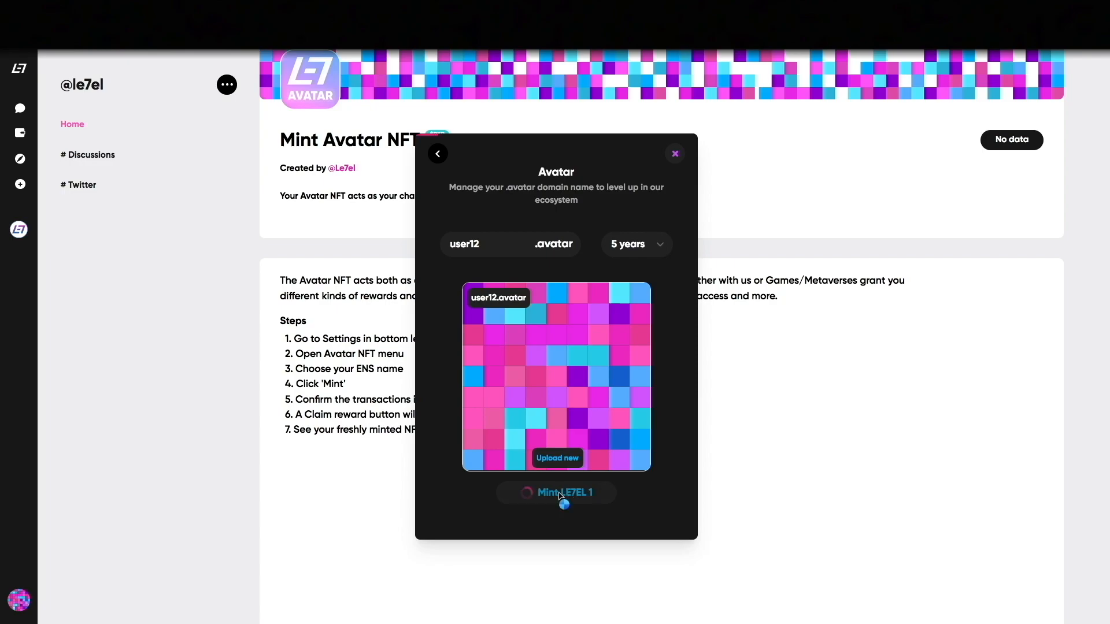
left_click(556, 493)
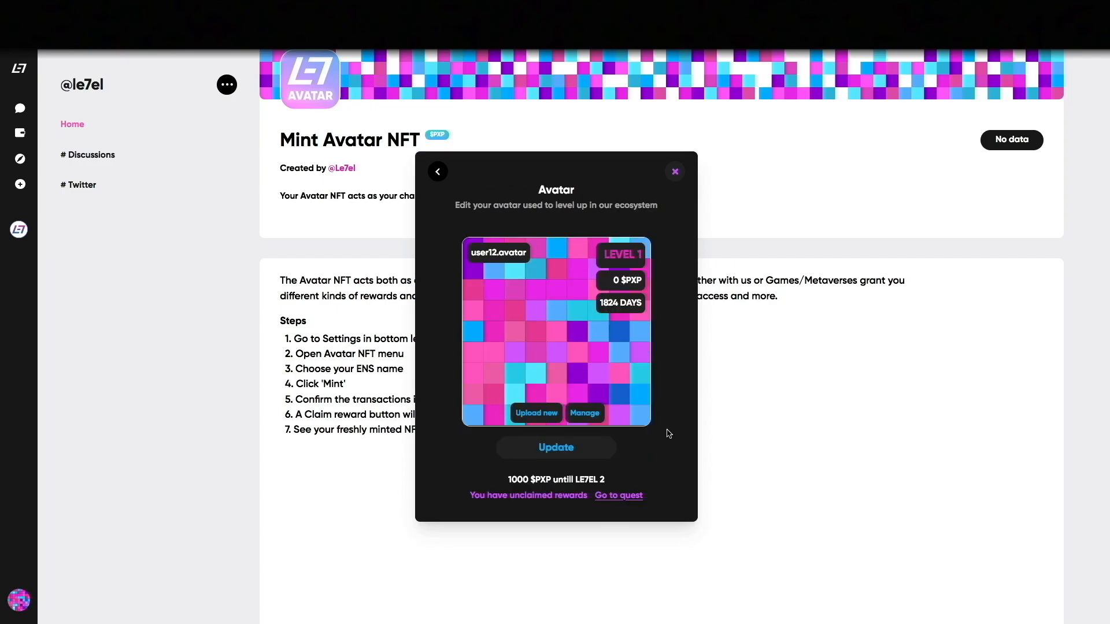
Step: Claim the avatar quest's 300 $PXP reward
left_click(674, 171)
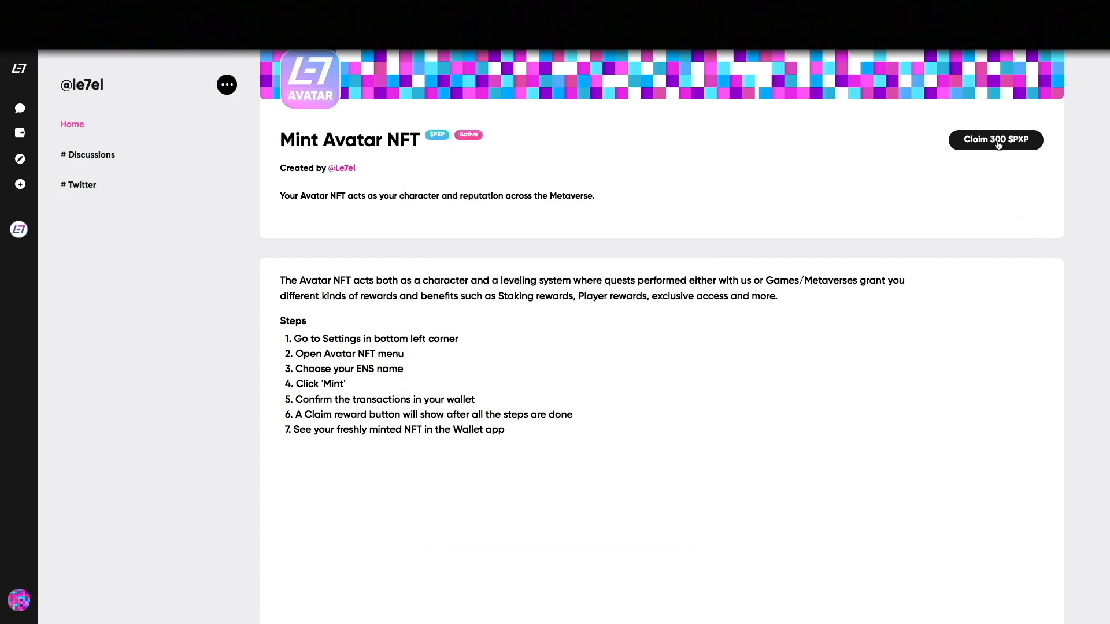
left_click(995, 140)
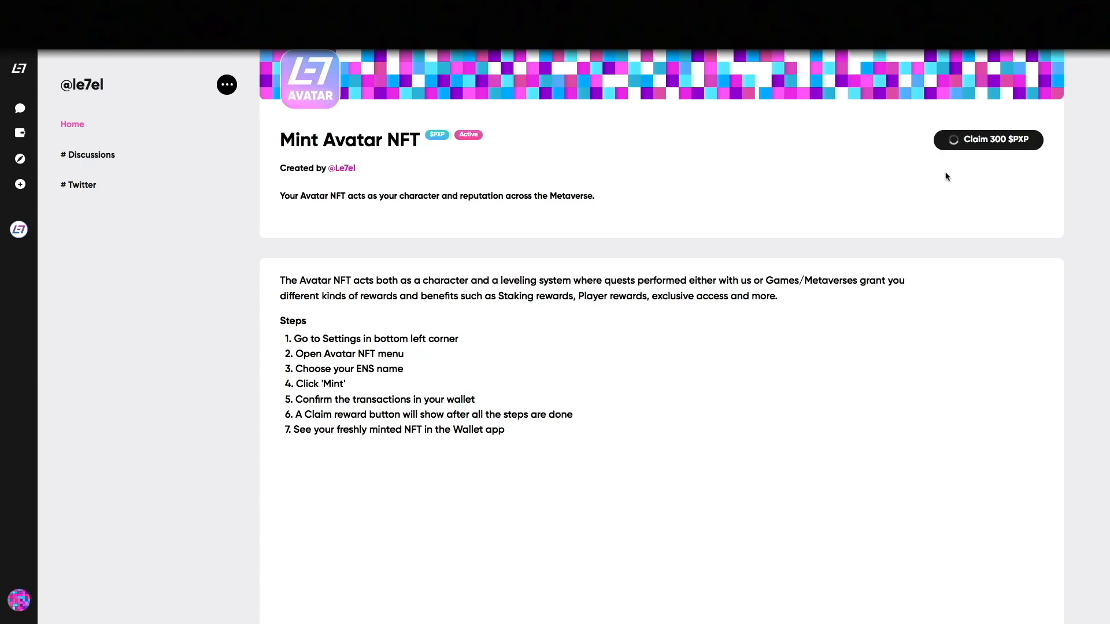
left_click(988, 140)
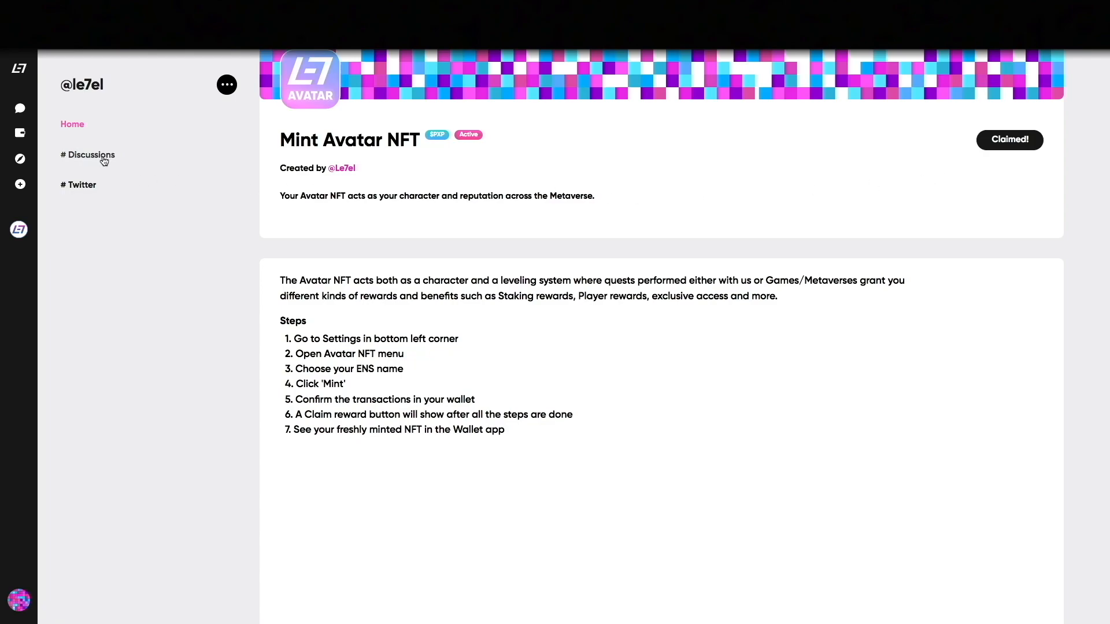
Step: View the wallet's NFTs tab, then bring up the Discovery communities list
left_click(20, 132)
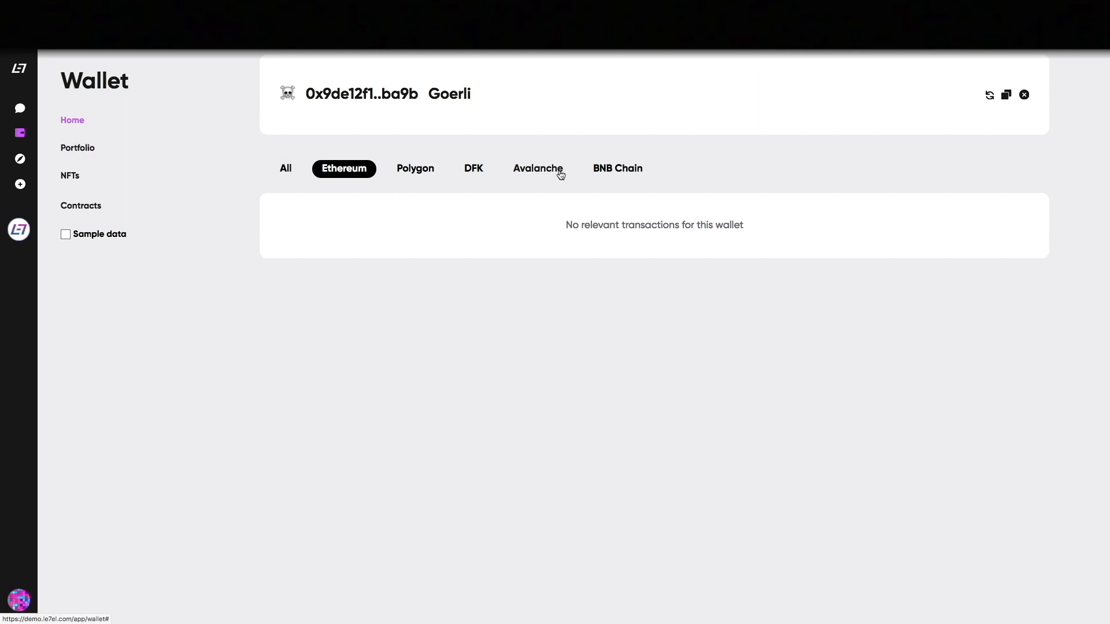
left_click(70, 176)
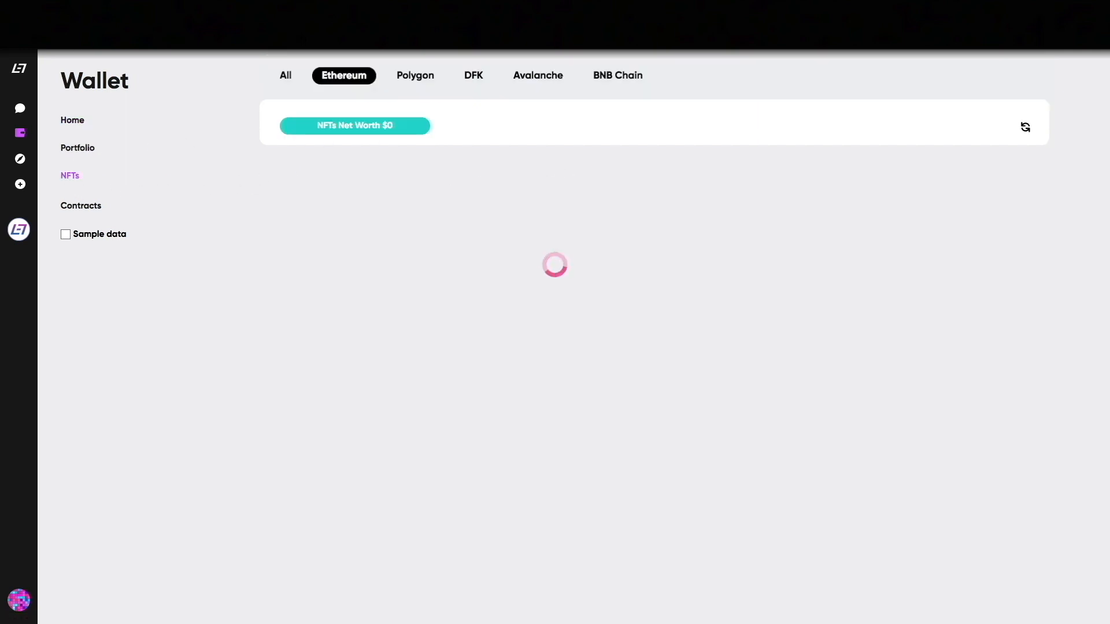
left_click(415, 75)
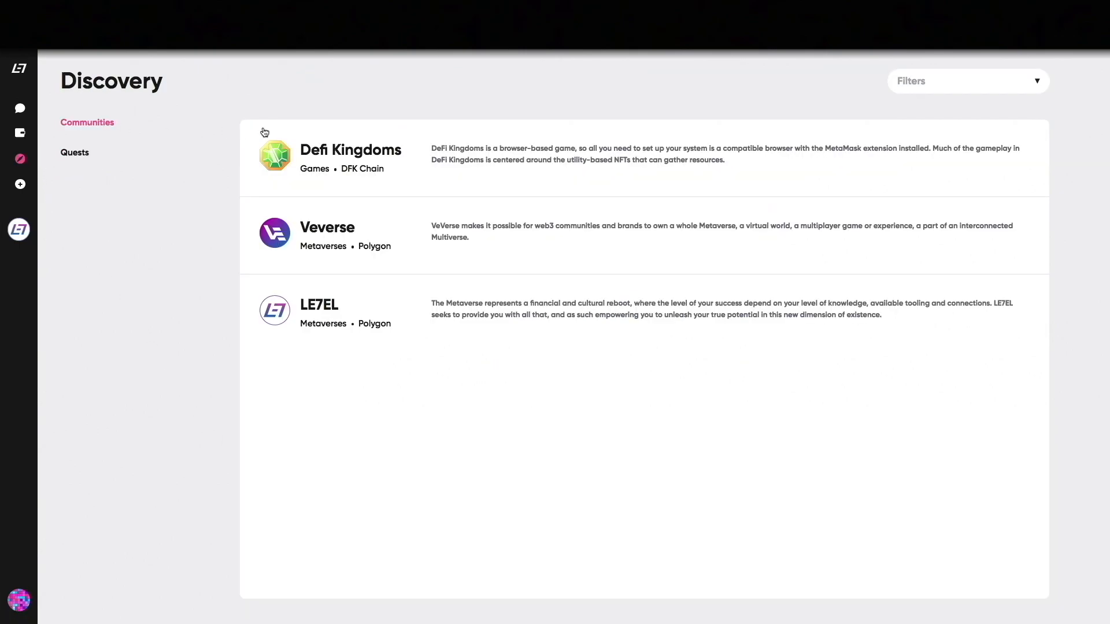
left_click(350, 150)
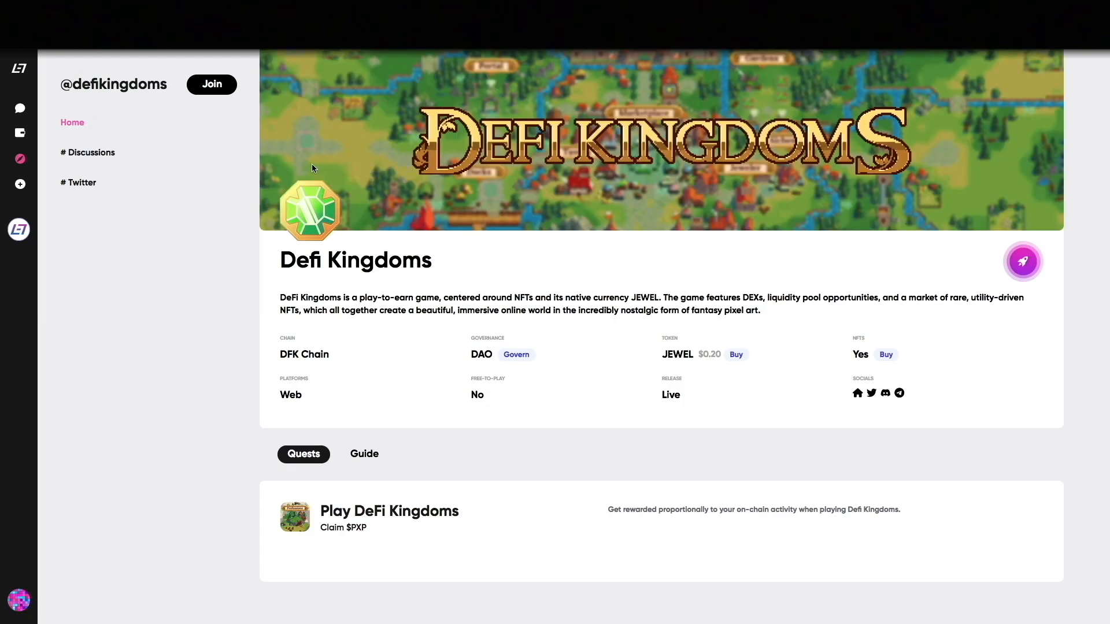
left_click(212, 84)
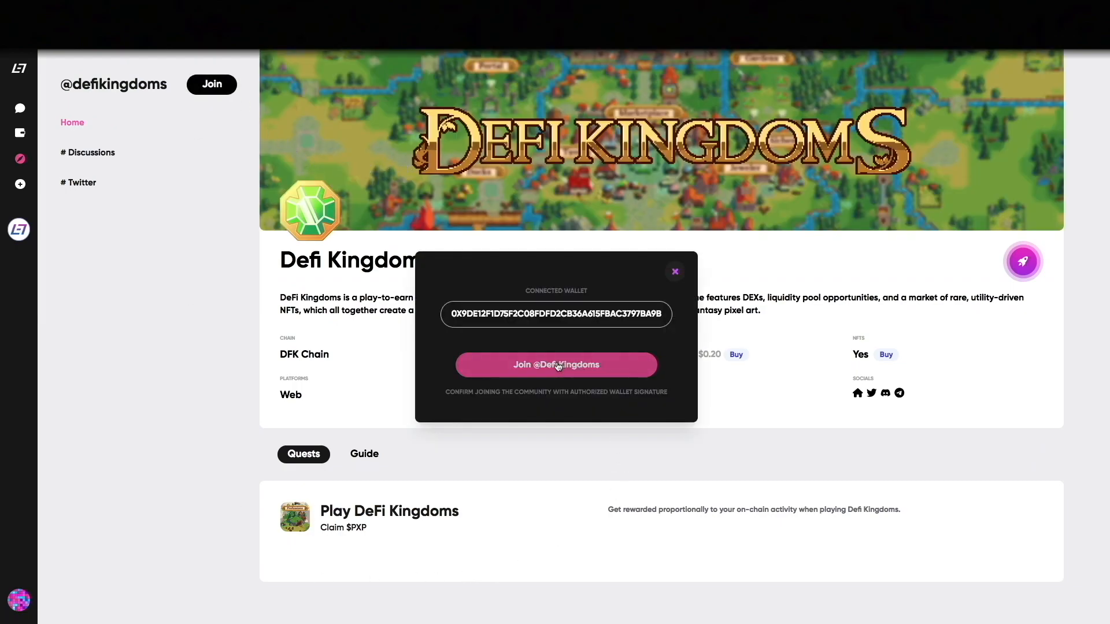
left_click(556, 365)
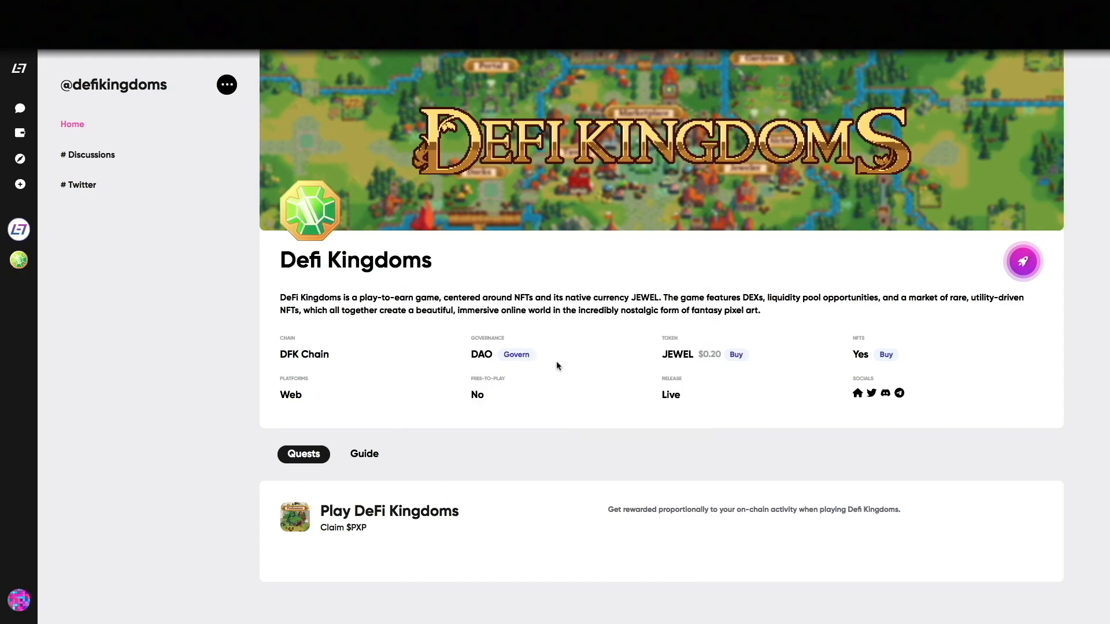
mouse_move(500, 478)
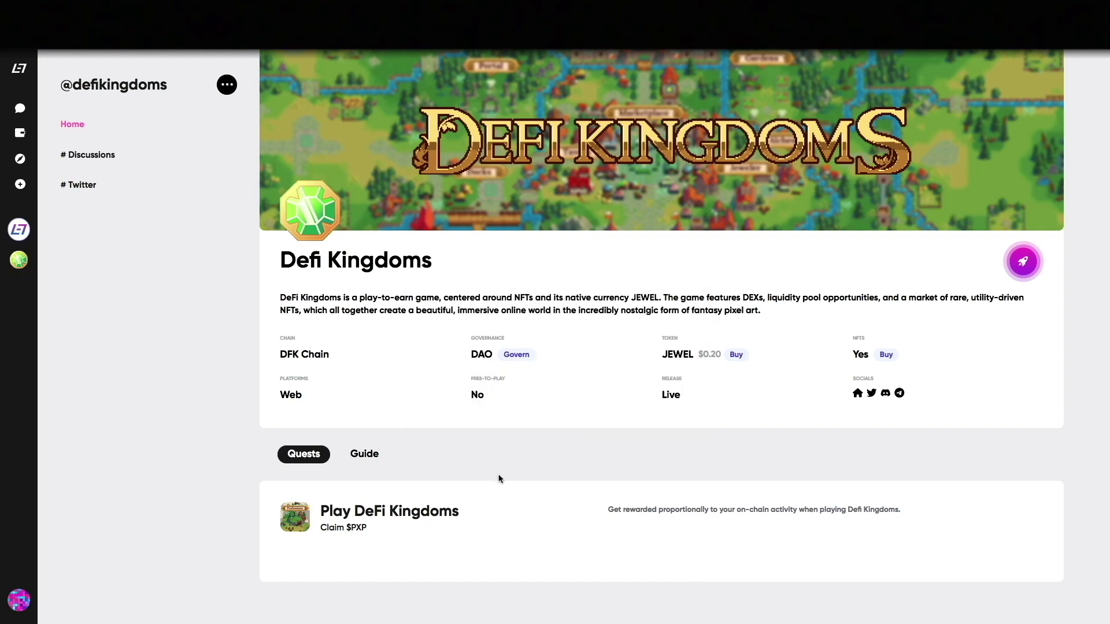
Step: Open the Play DeFi Kingdoms quest to view its six steps
left_click(390, 512)
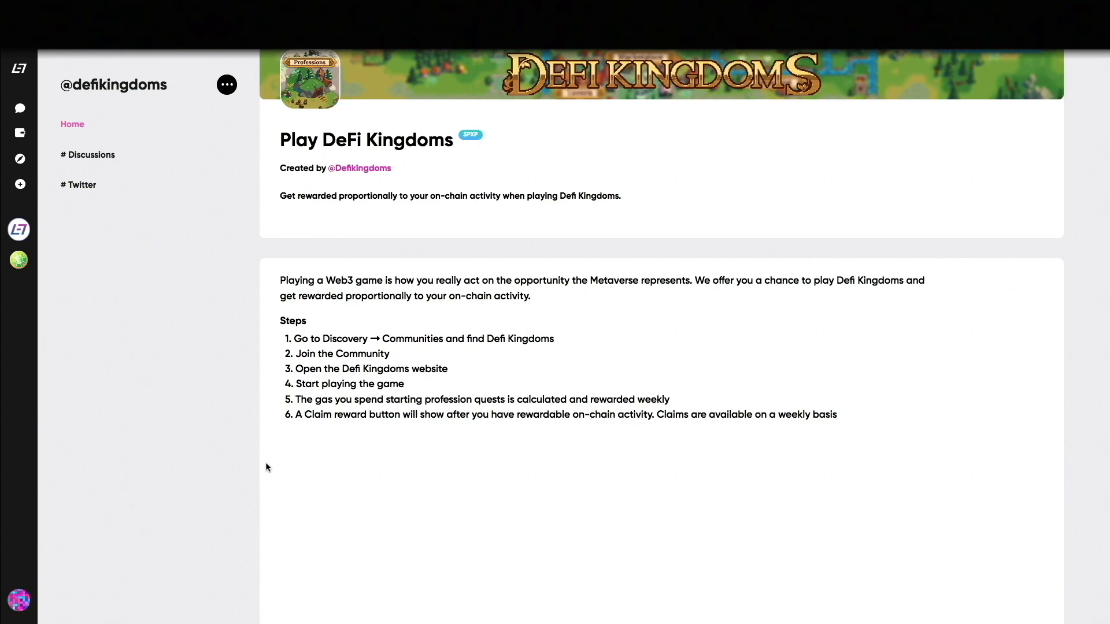
mouse_move(16, 217)
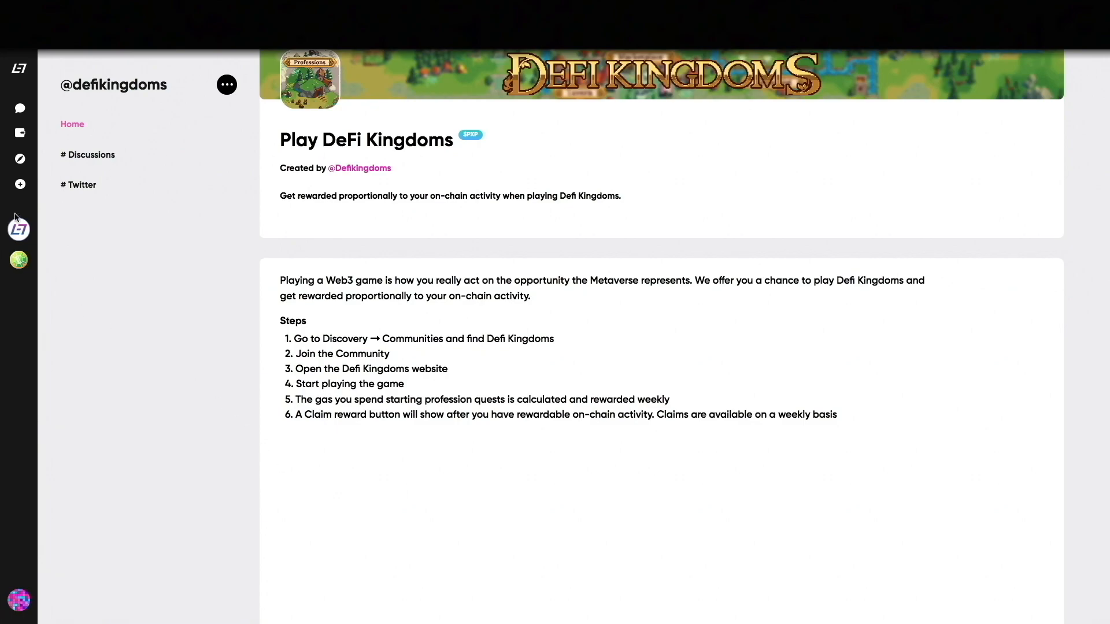
Step: Return to the LE7EL community page via its sidebar icon
left_click(19, 230)
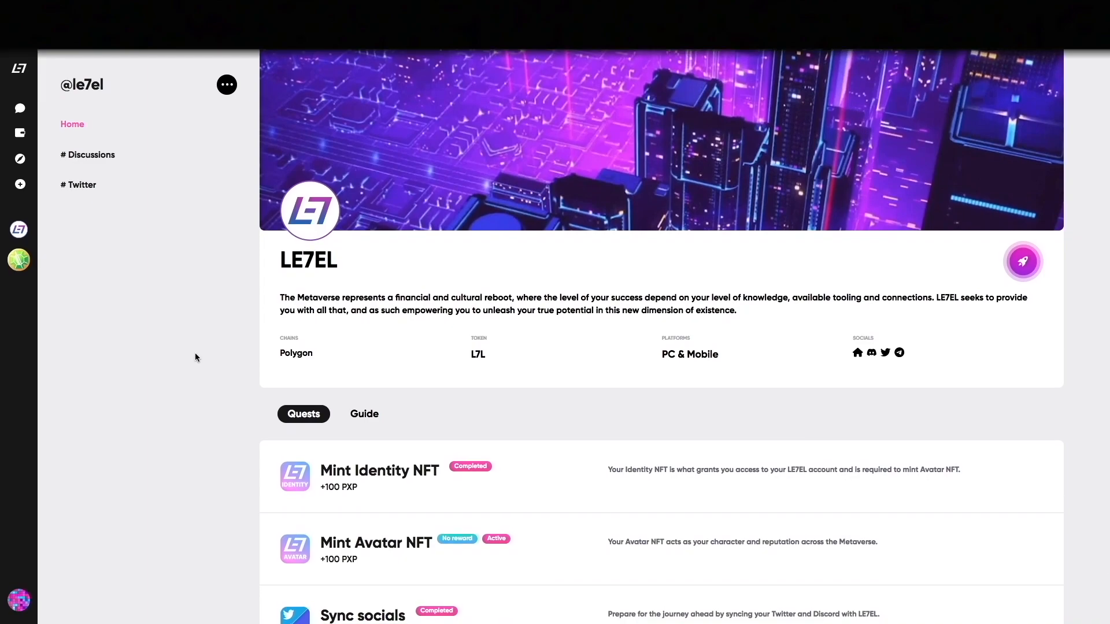
mouse_move(187, 356)
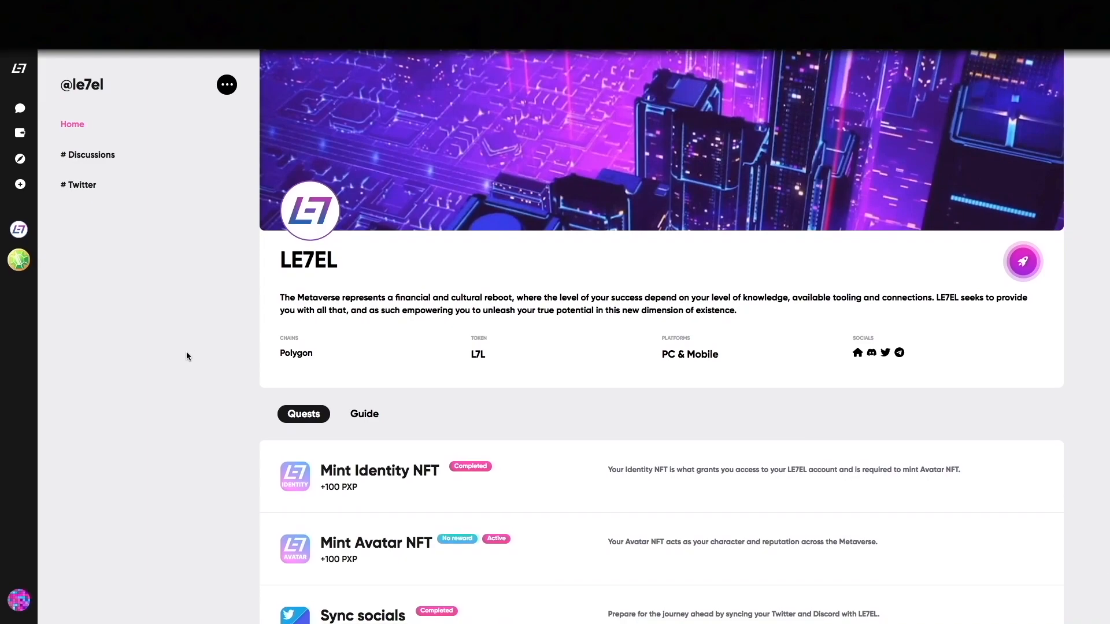